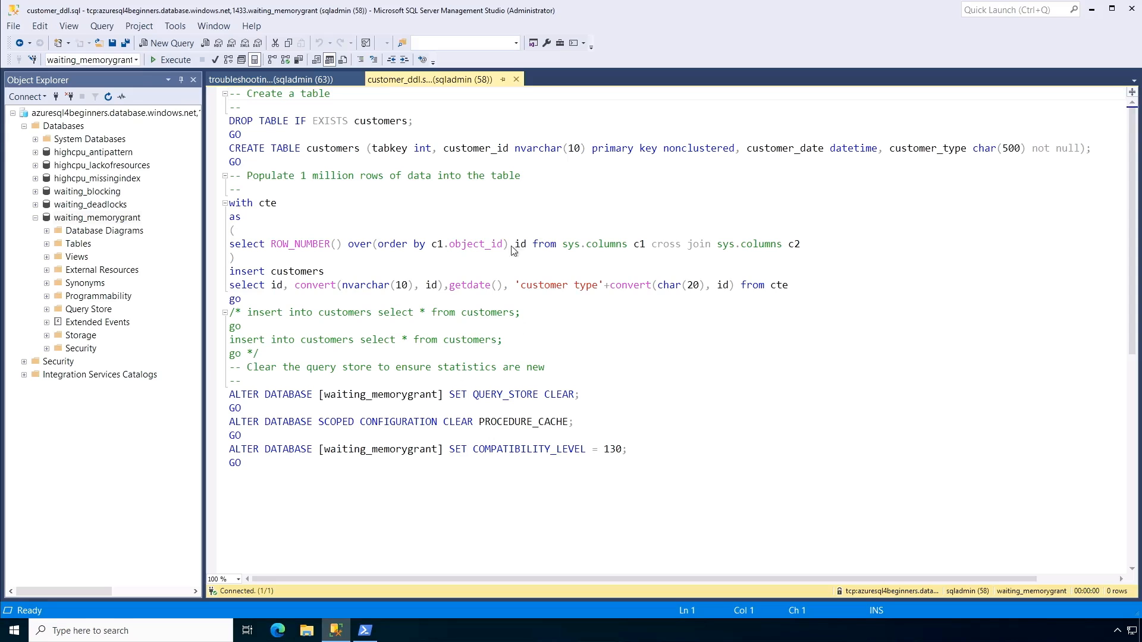
pyautogui.moveTo(140, 224)
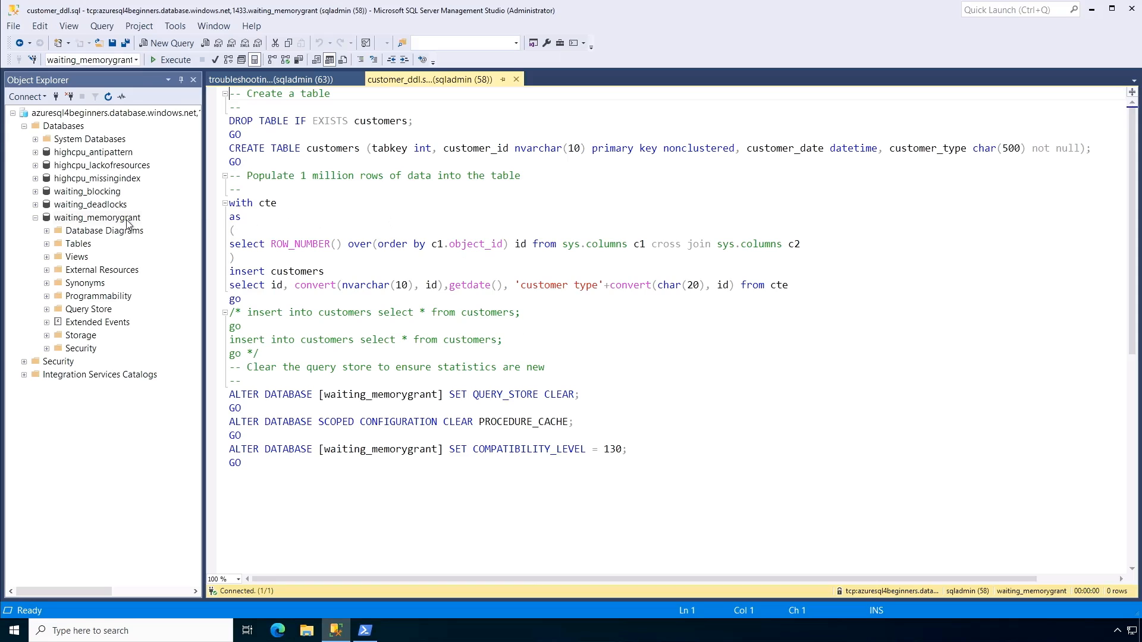
pyautogui.moveTo(340, 159)
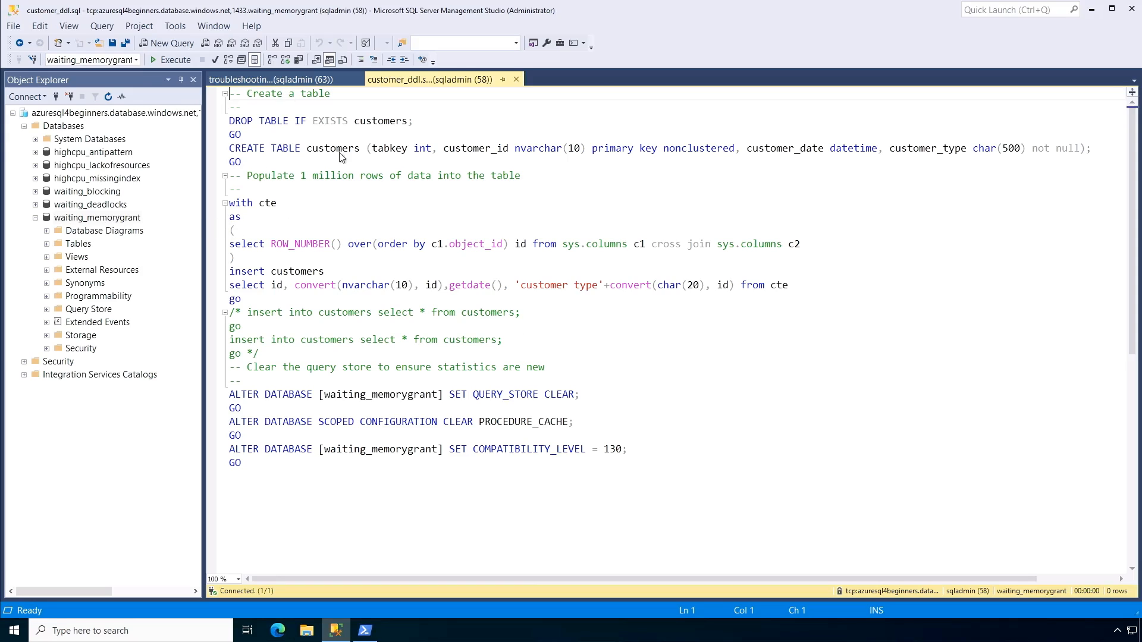
pyautogui.moveTo(365, 152)
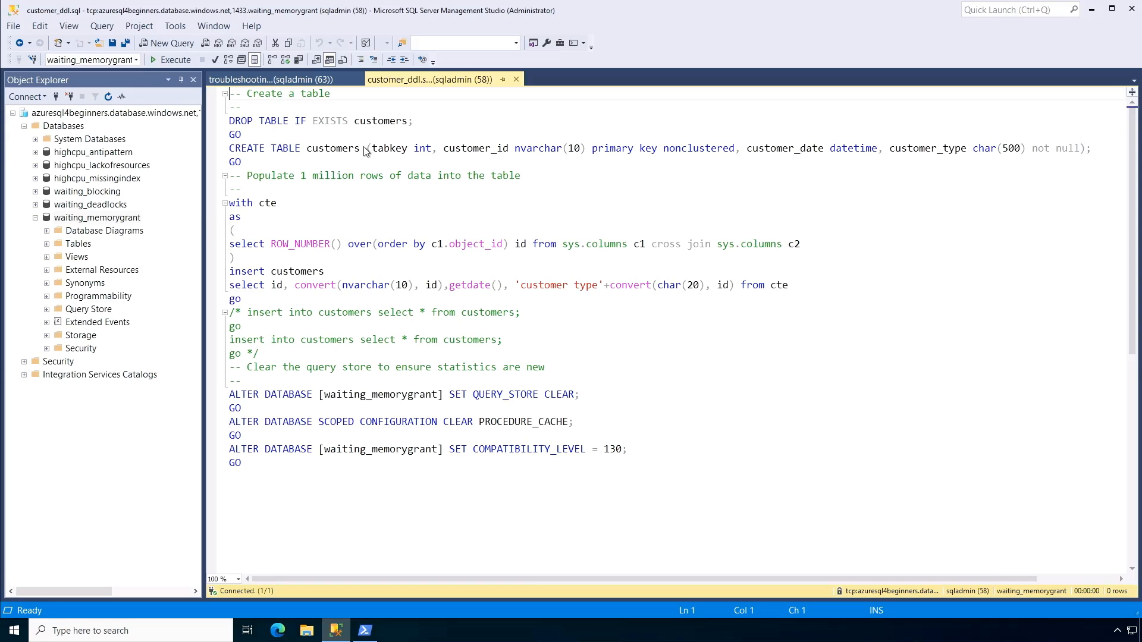
pyautogui.moveTo(560, 148)
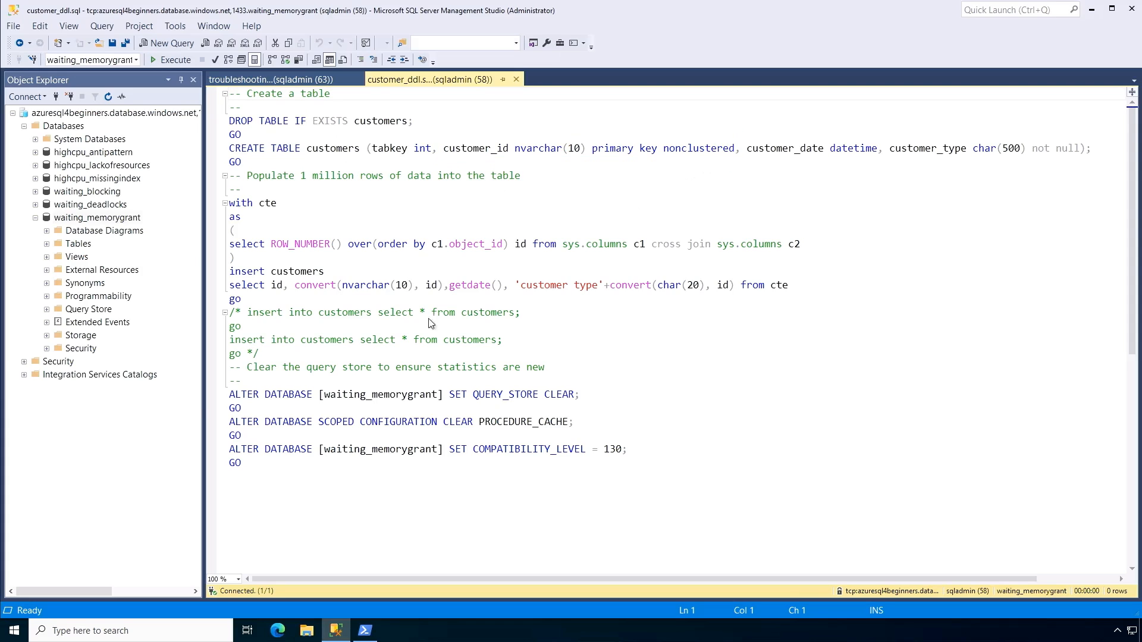
pyautogui.moveTo(429, 323)
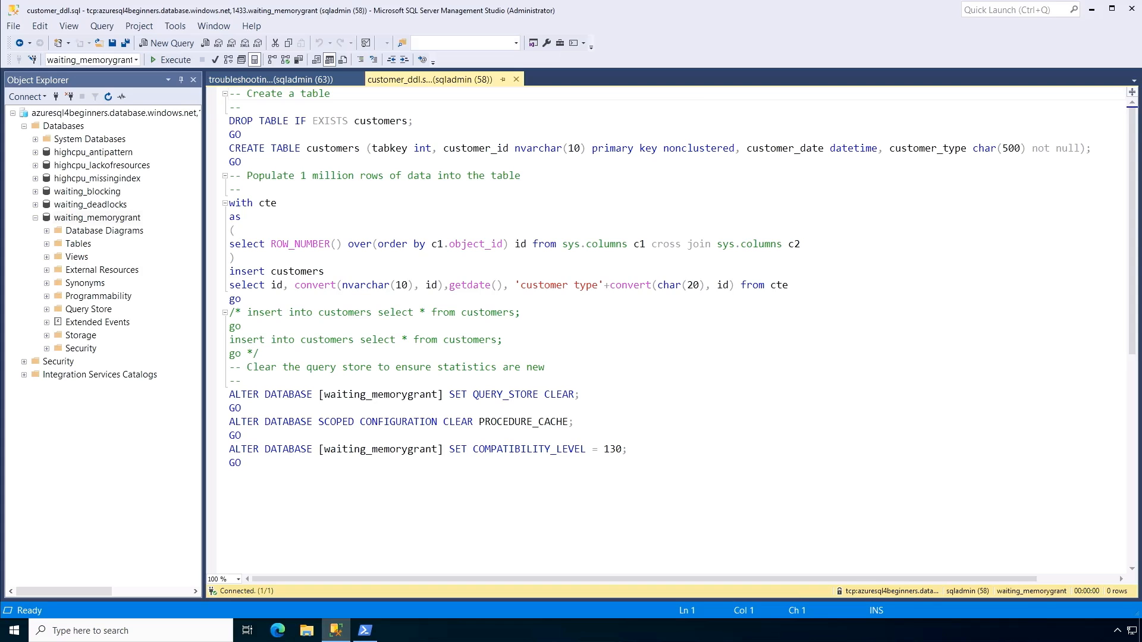
# Switch from the customer_ddl.sql script to the waiting_memorygrant database in the Azure portal
pyautogui.click(278, 630)
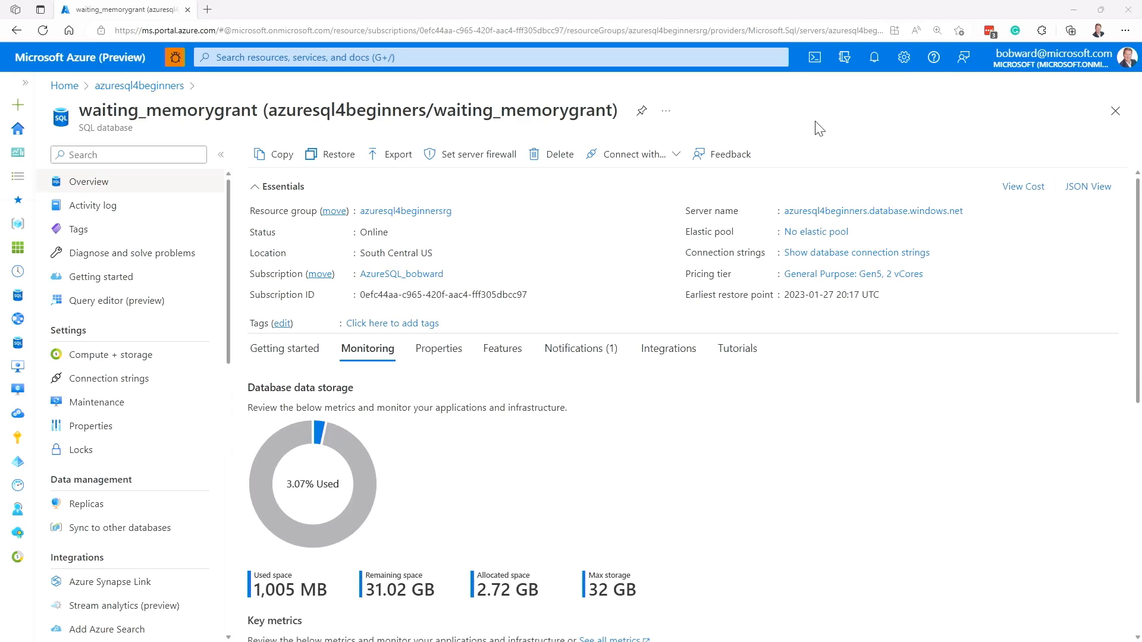
pyautogui.moveTo(578, 262)
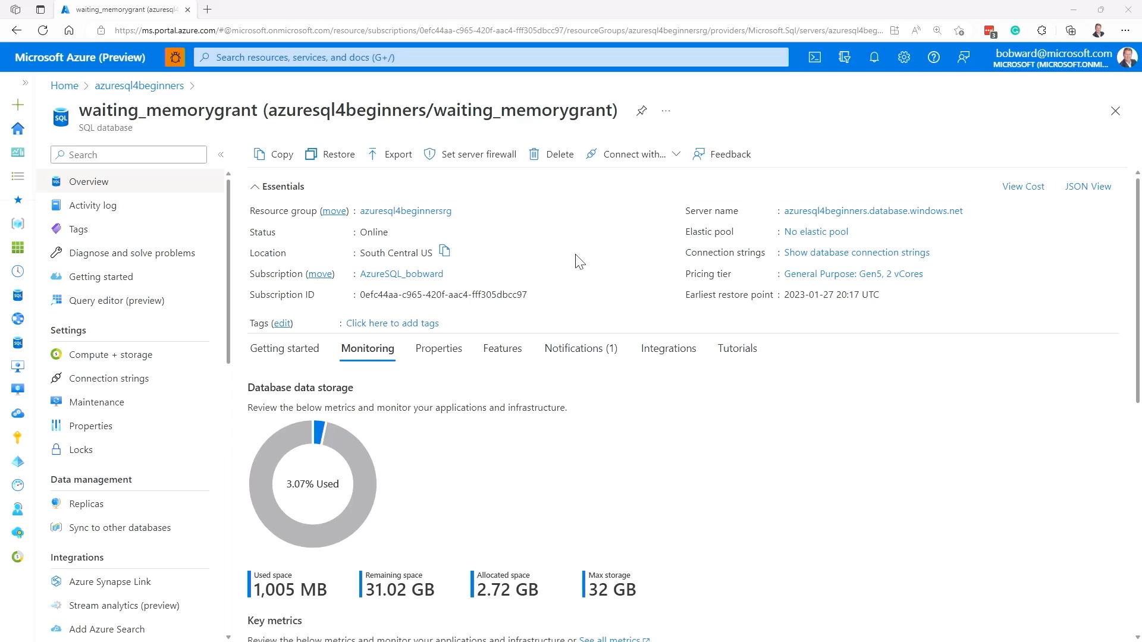
# Bring the Compute utilization chart with its CPU and Data IO spikes into view
pyautogui.scroll(-3)
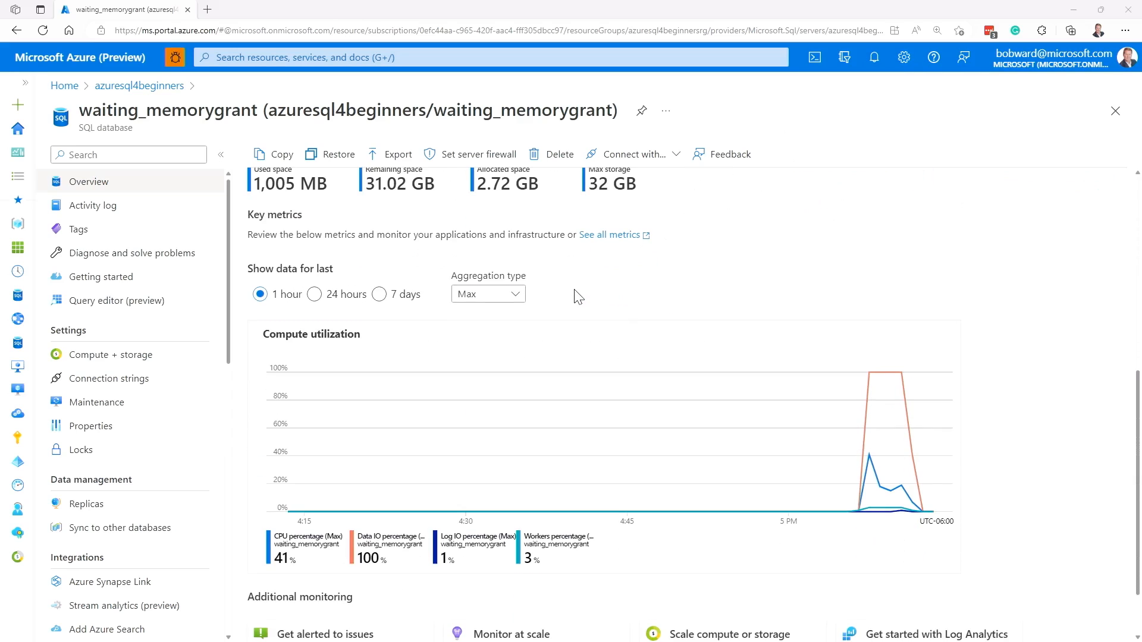
pyautogui.moveTo(840, 454)
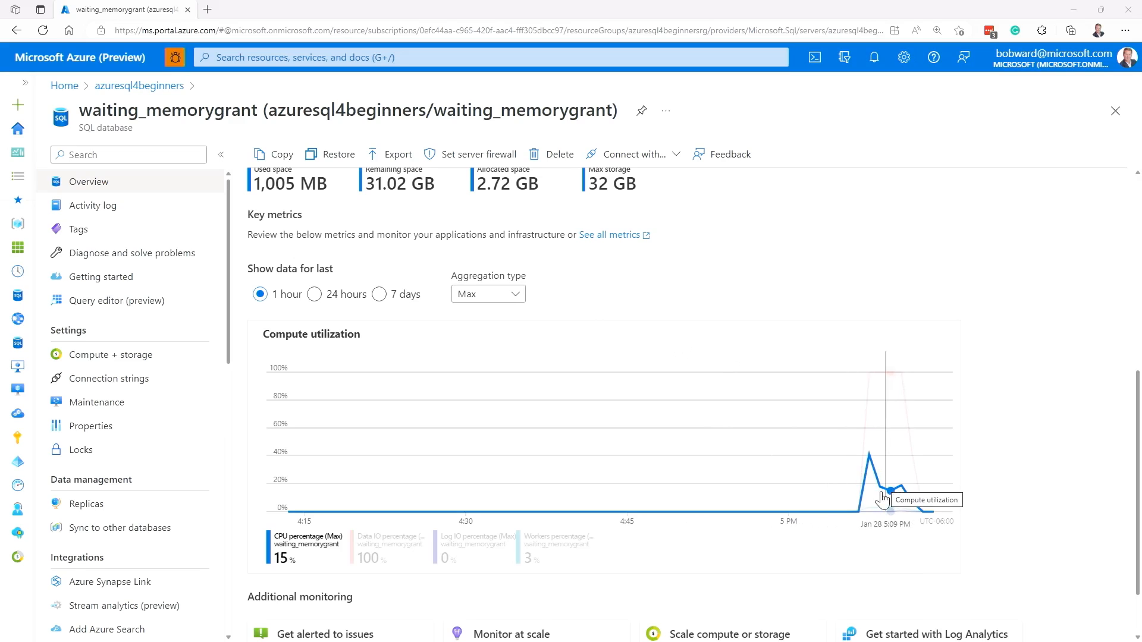
pyautogui.moveTo(754, 454)
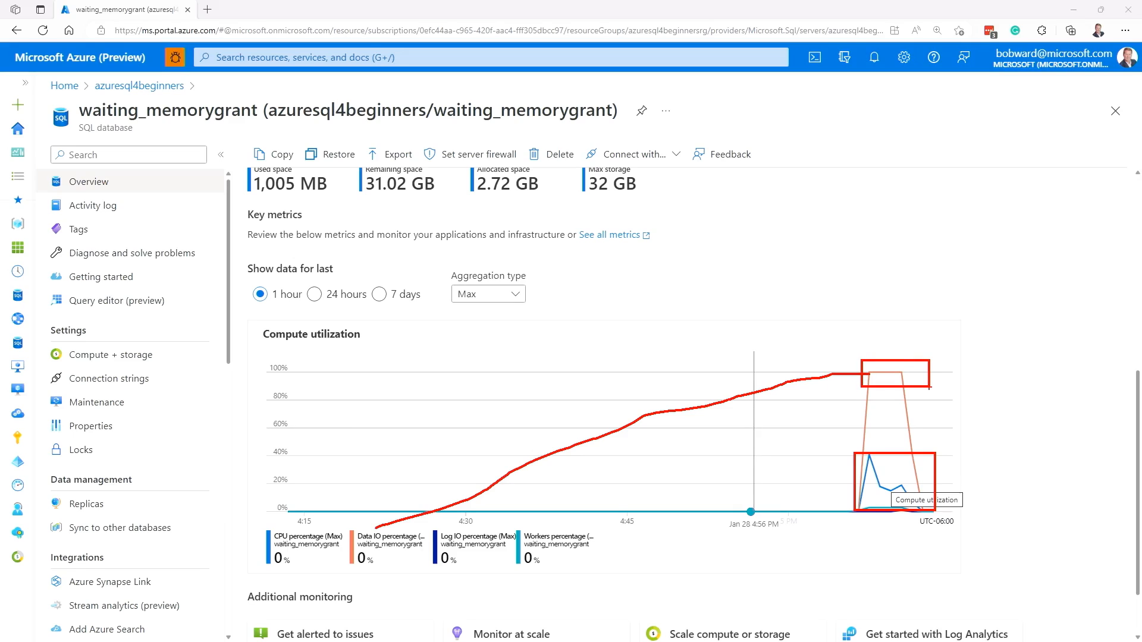
pyautogui.moveTo(933, 387)
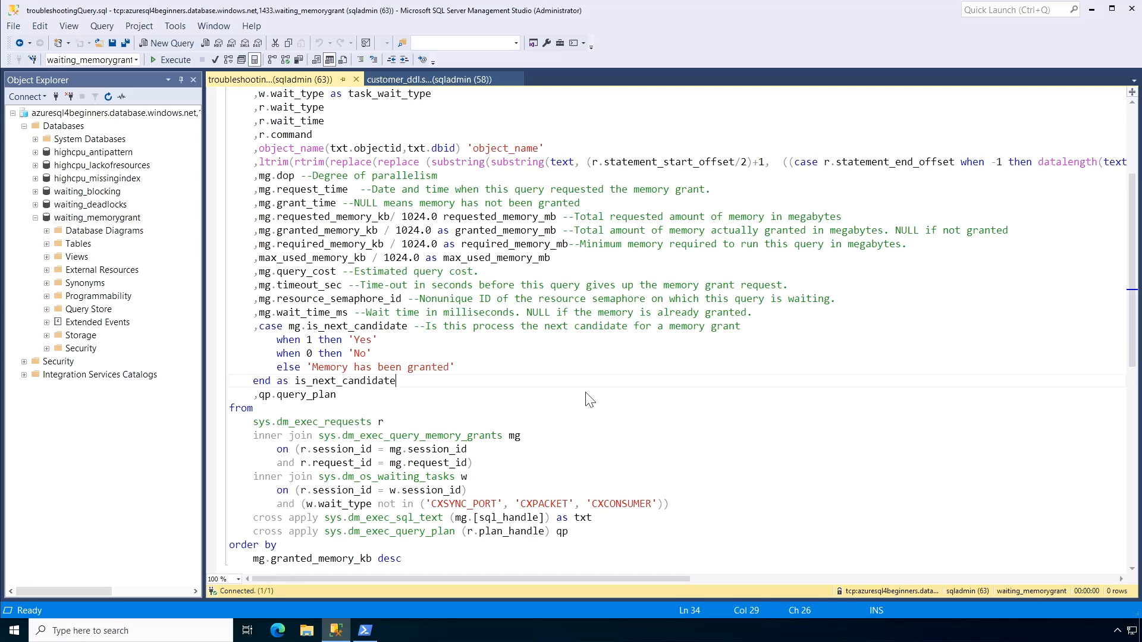
pyautogui.moveTo(586, 345)
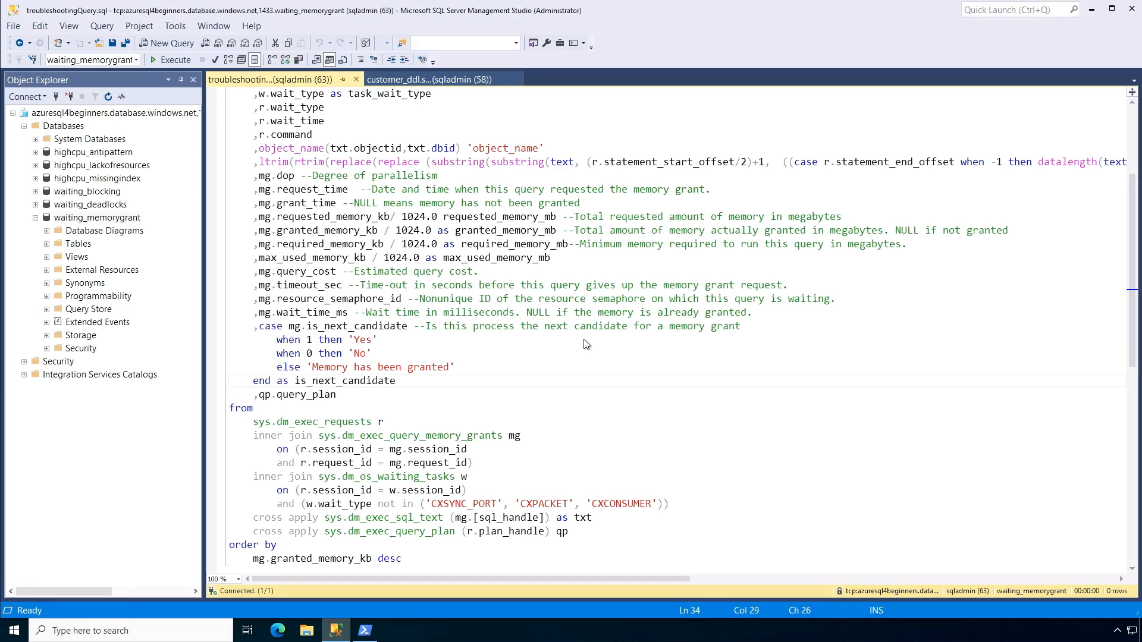
pyautogui.moveTo(596, 277)
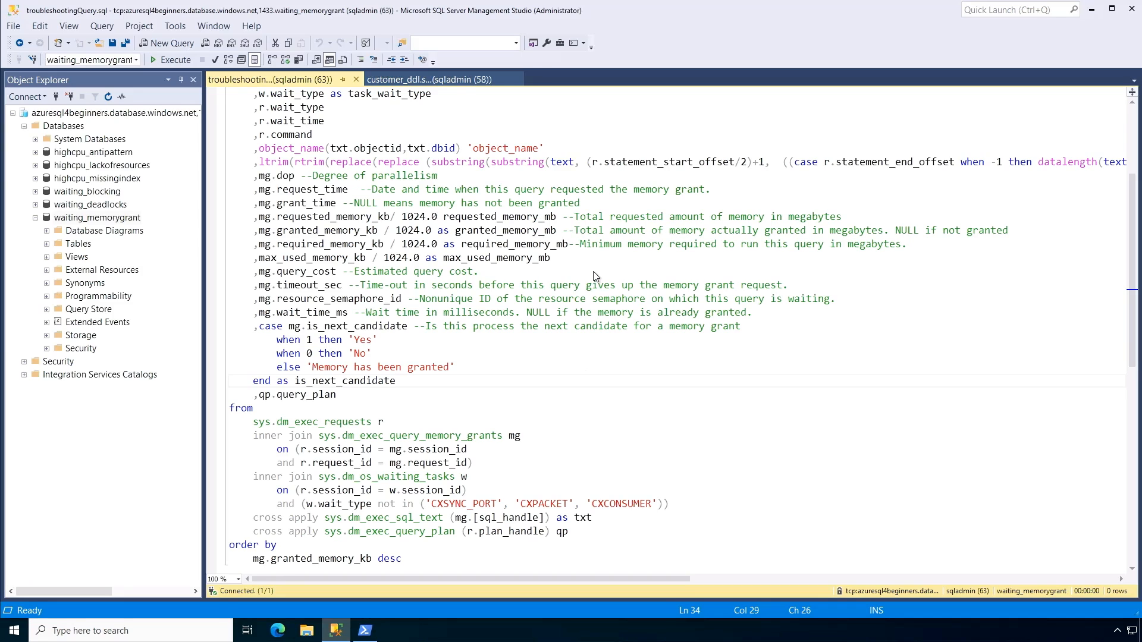
# Run the memory-grant troubleshooting query repeatedly, listing five suspended sessions and their wait types
pyautogui.scroll(3)
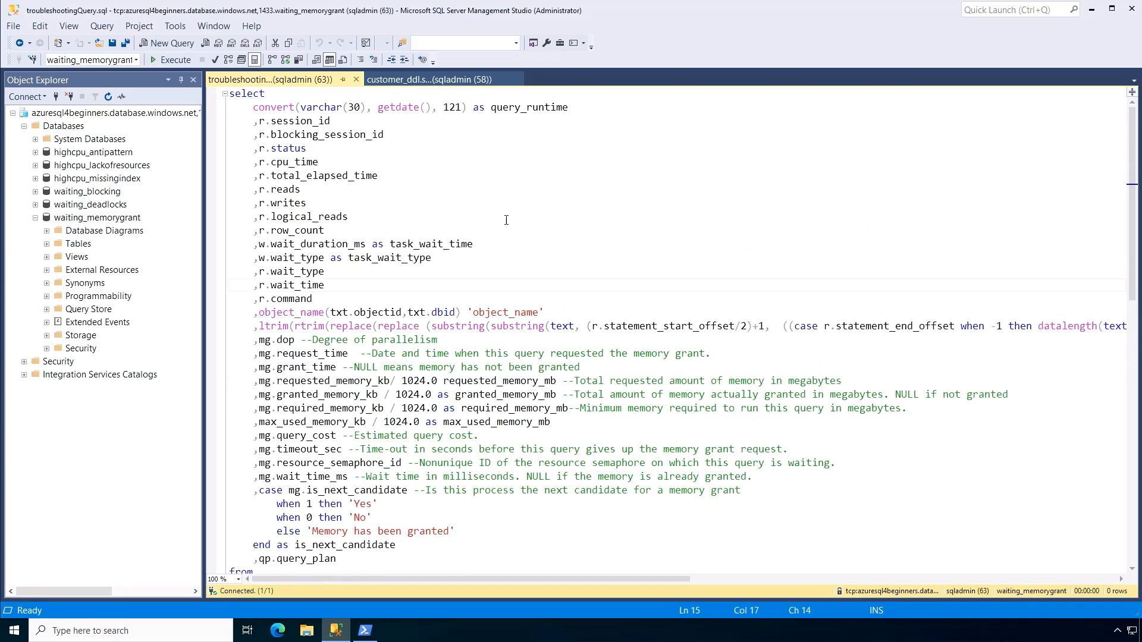
pyautogui.scroll(-3)
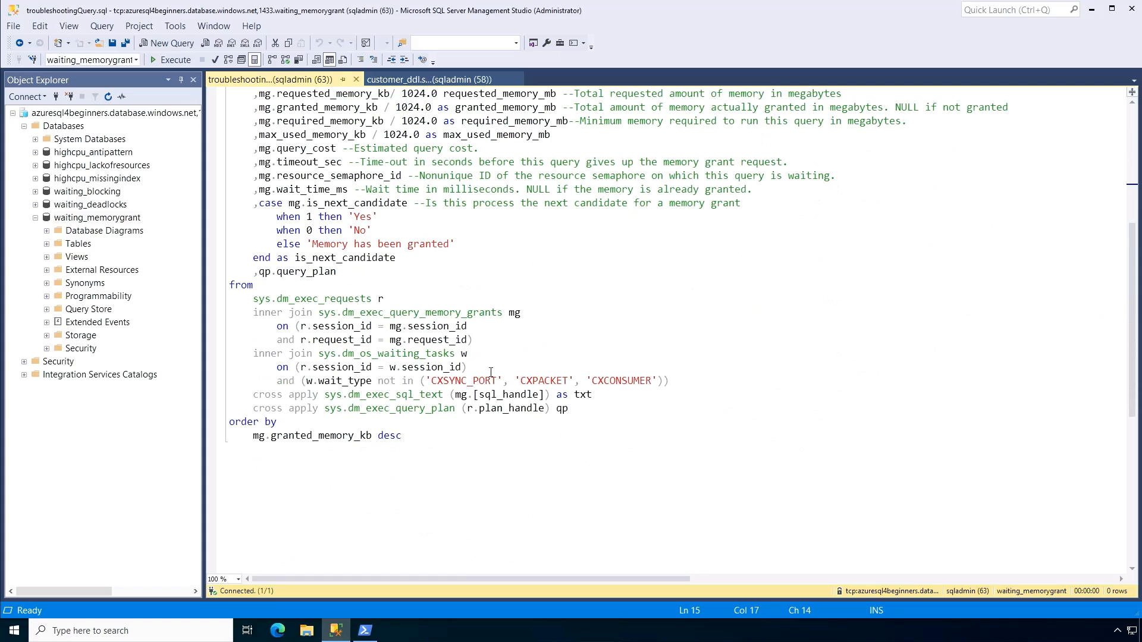
pyautogui.moveTo(418, 269)
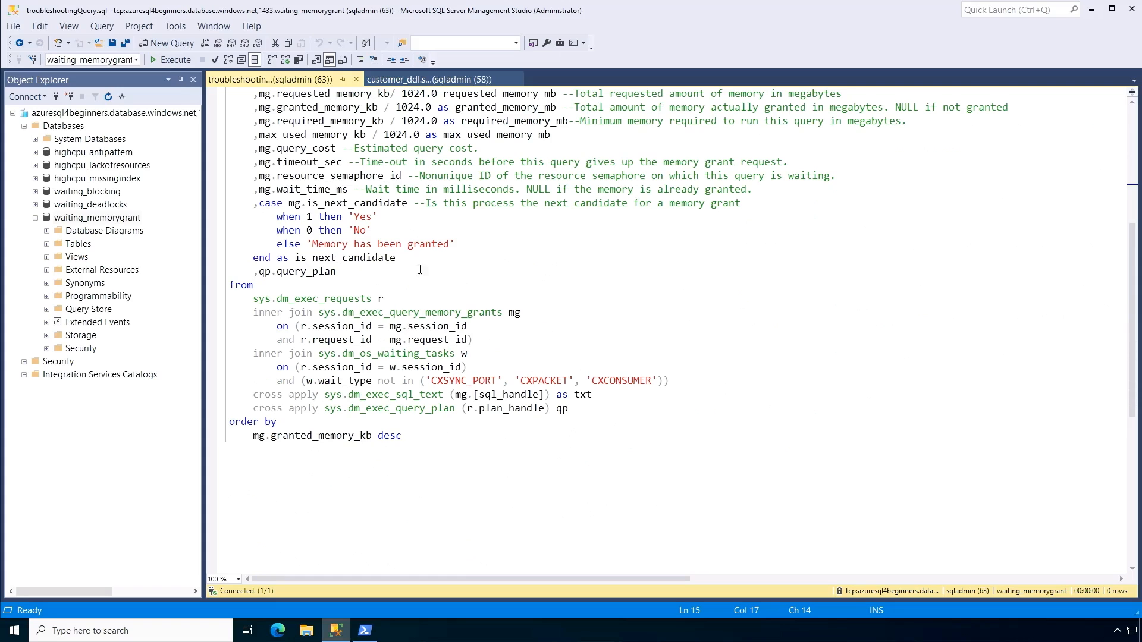
pyautogui.click(171, 60)
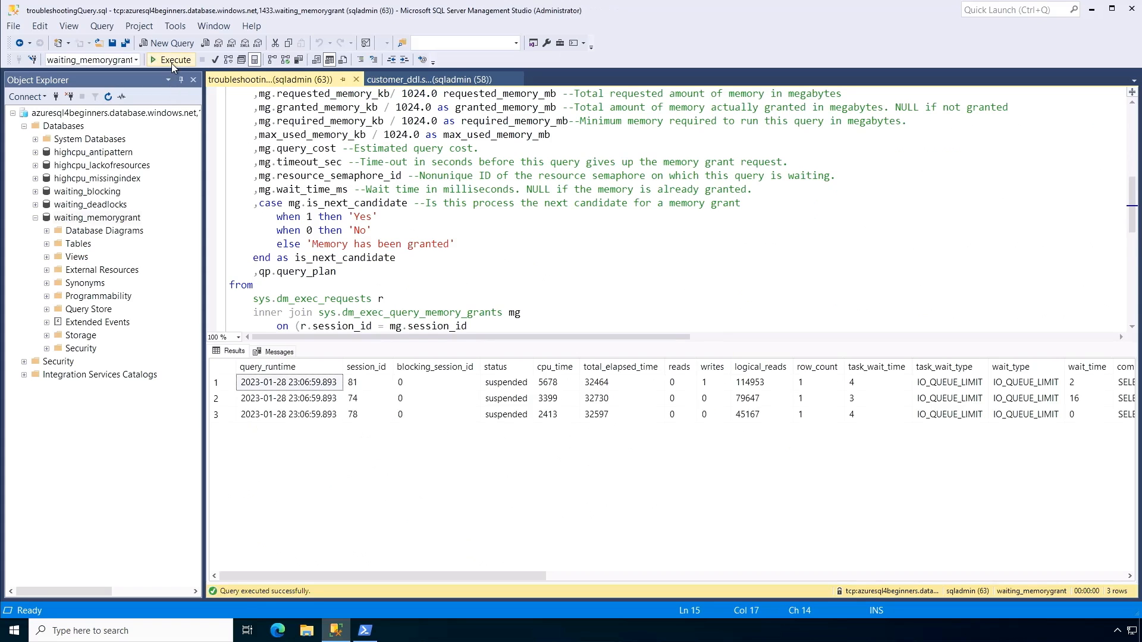
pyautogui.moveTo(948, 389)
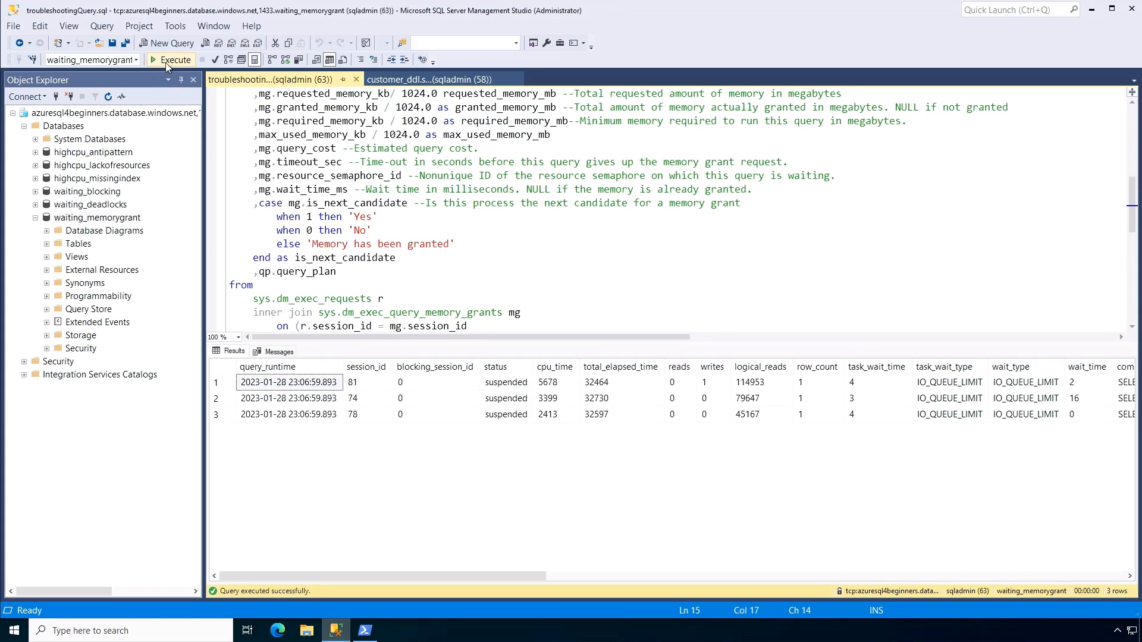
pyautogui.click(172, 59)
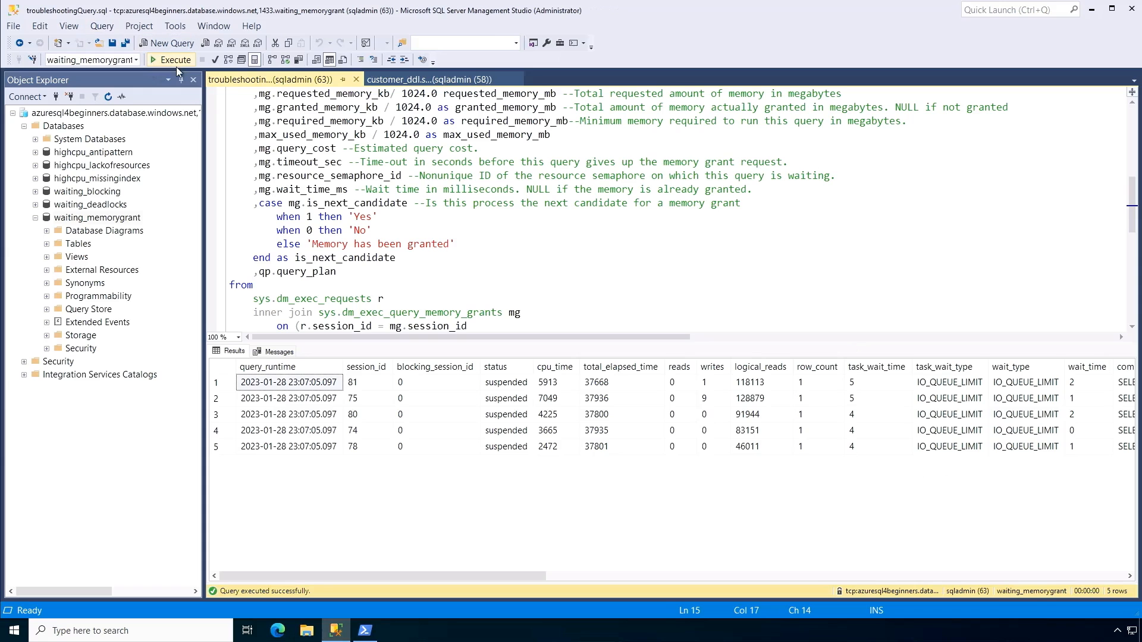
pyautogui.click(172, 59)
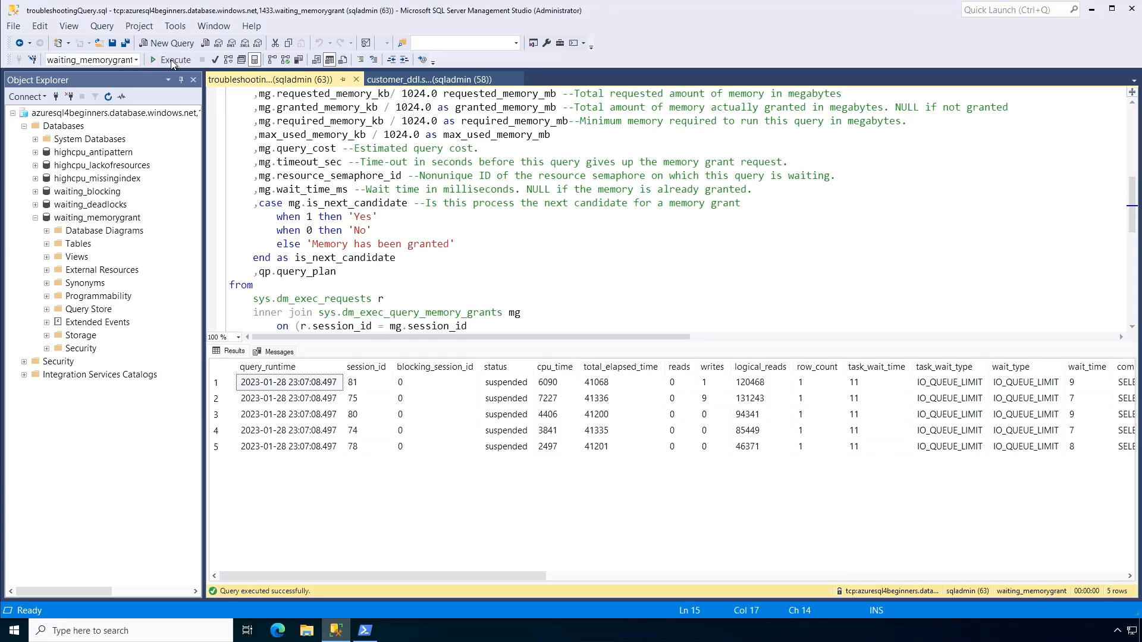
pyautogui.click(171, 59)
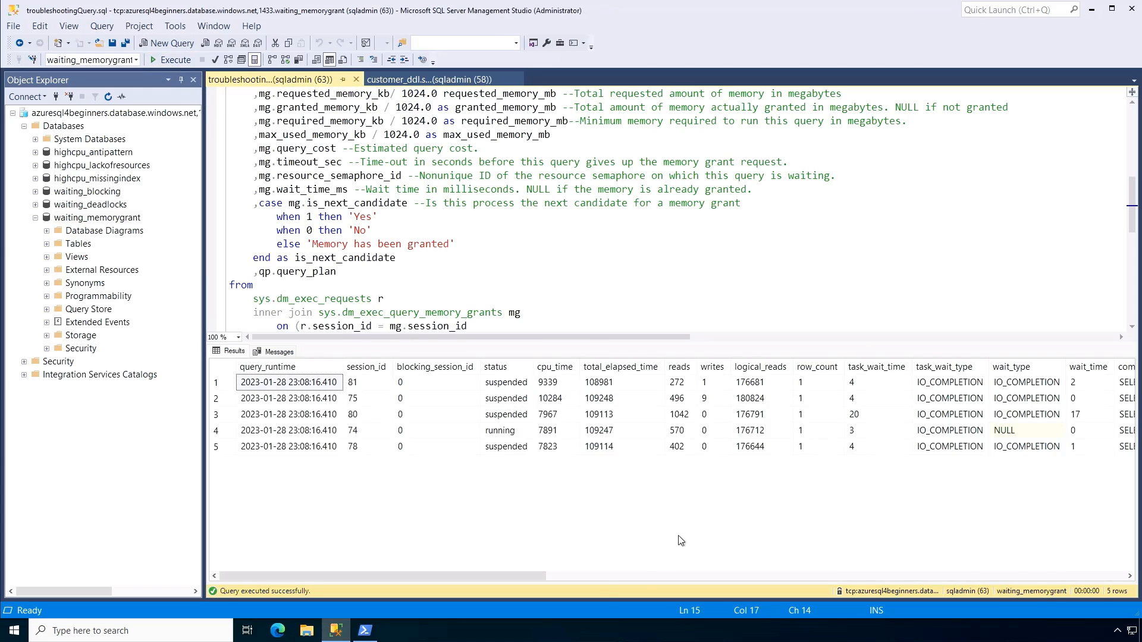
pyautogui.moveTo(968, 436)
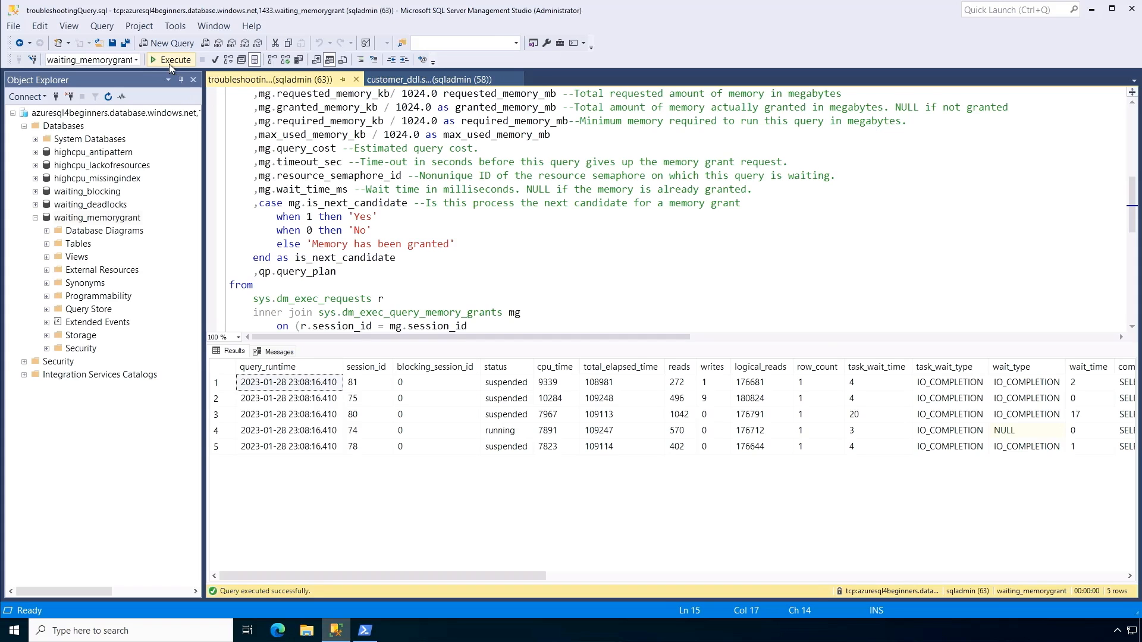
pyautogui.click(136, 349)
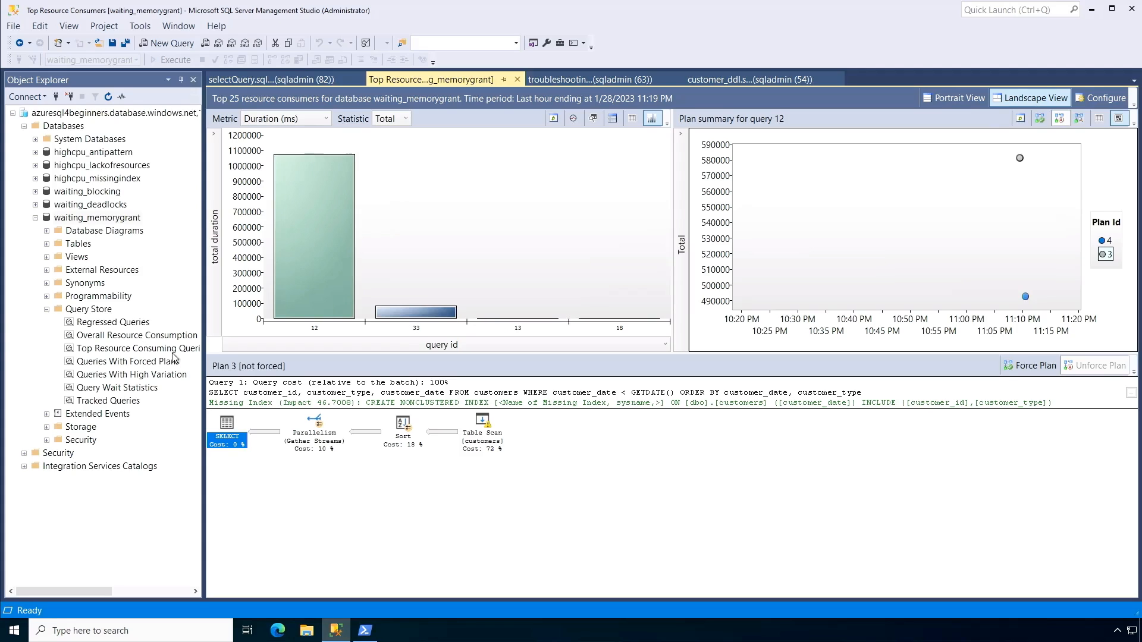
pyautogui.moveTo(283, 246)
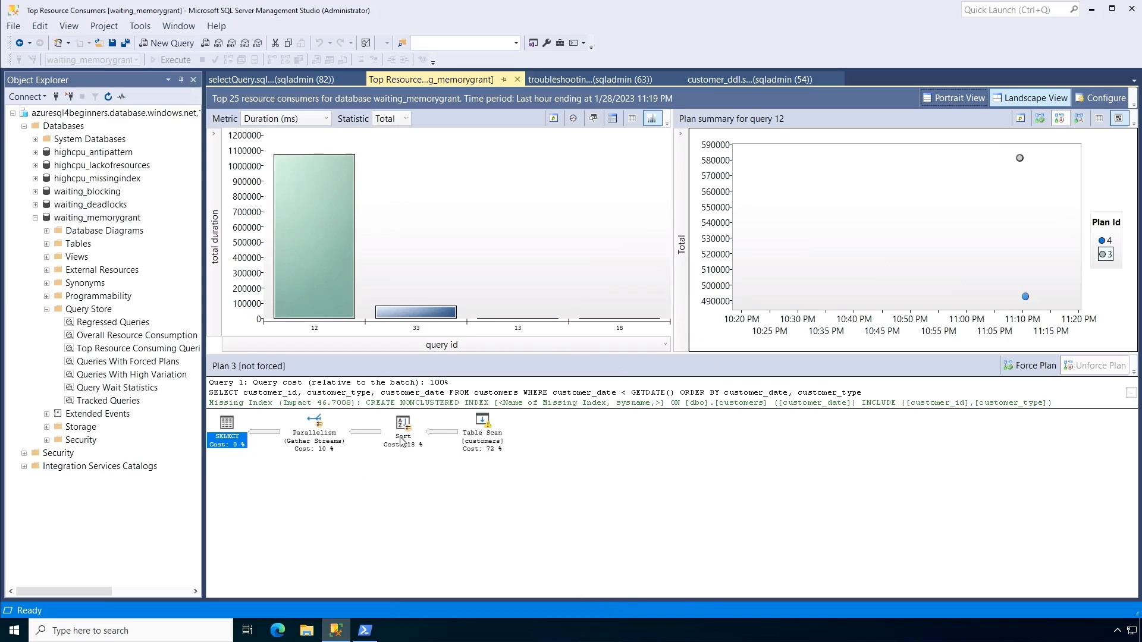
pyautogui.moveTo(397, 467)
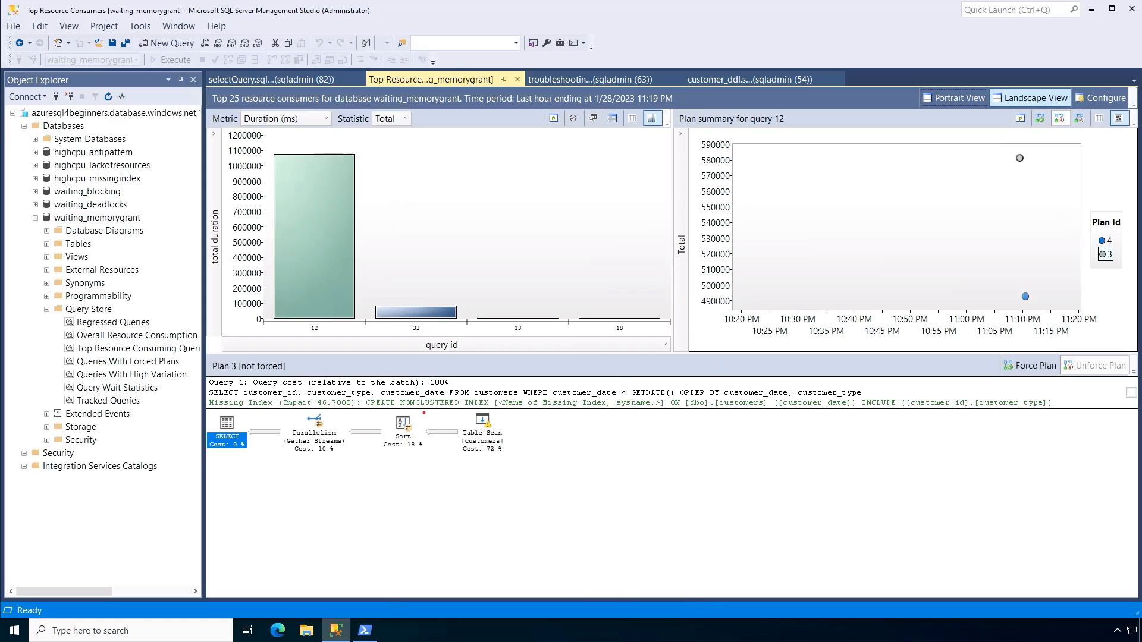
# Chart the Query Store top queries by wait time, then return to selectQuery.sql and its execution plan
pyautogui.click(482, 431)
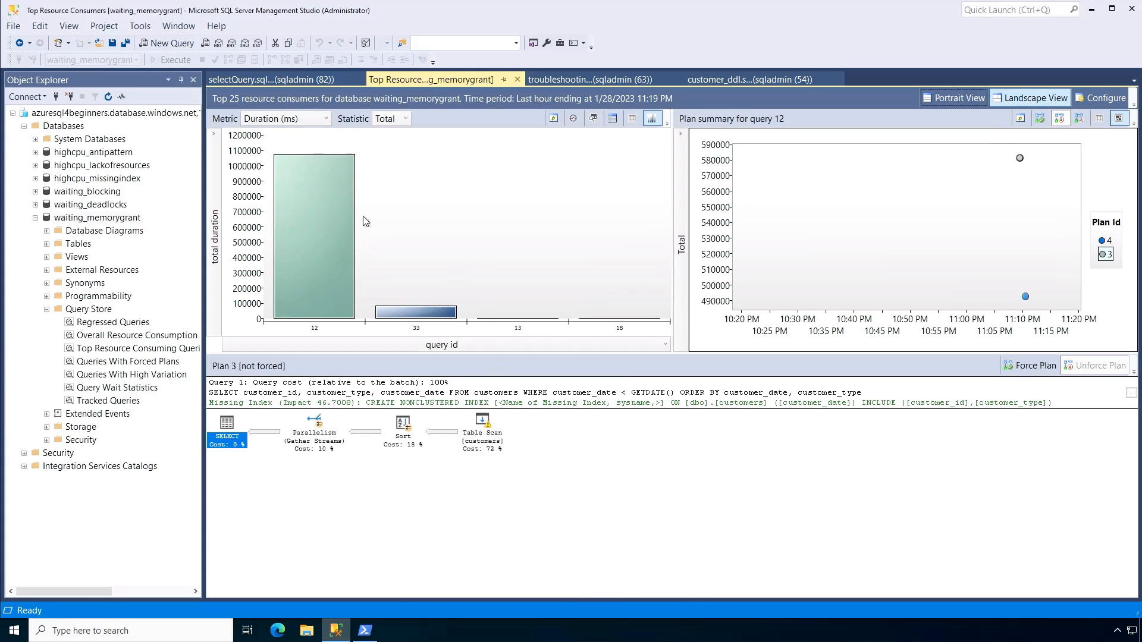
pyautogui.moveTo(329, 132)
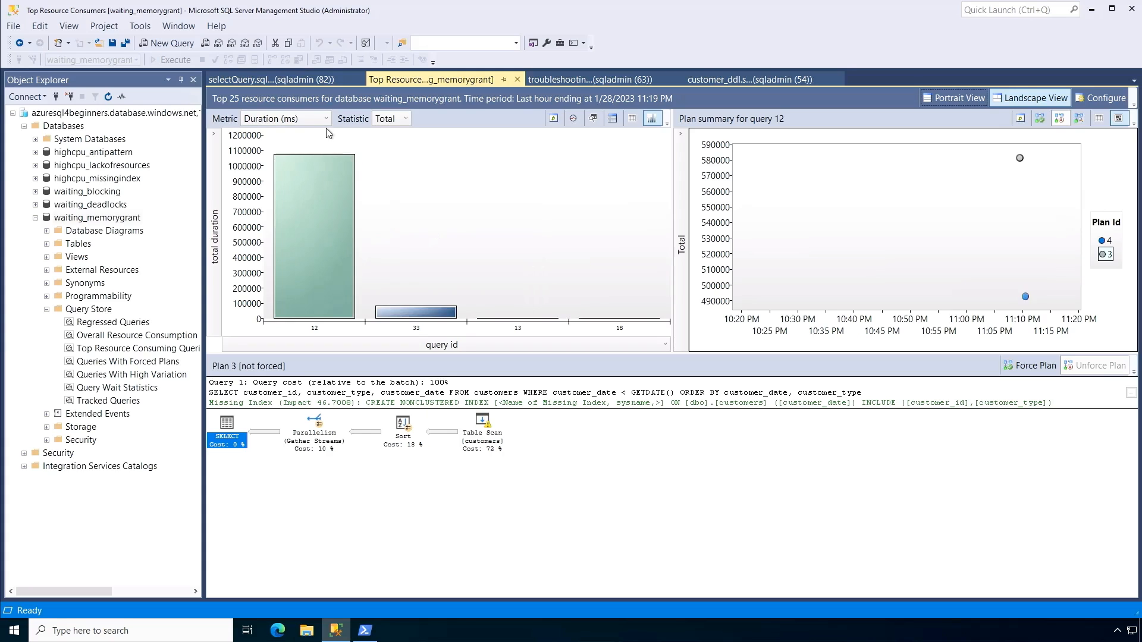
pyautogui.click(322, 118)
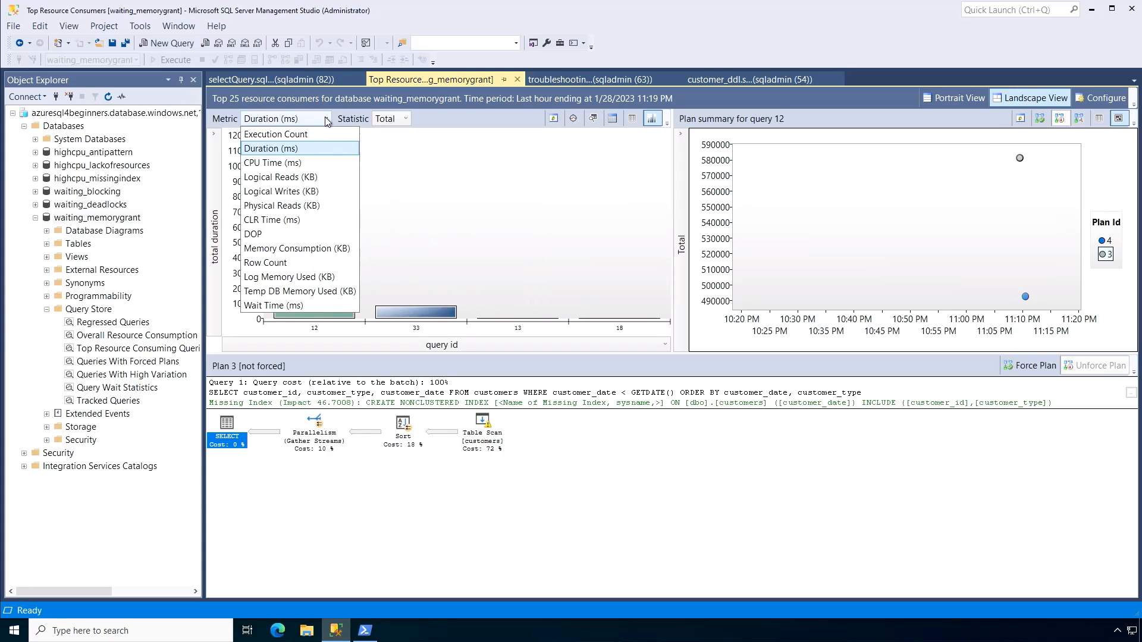
pyautogui.click(275, 306)
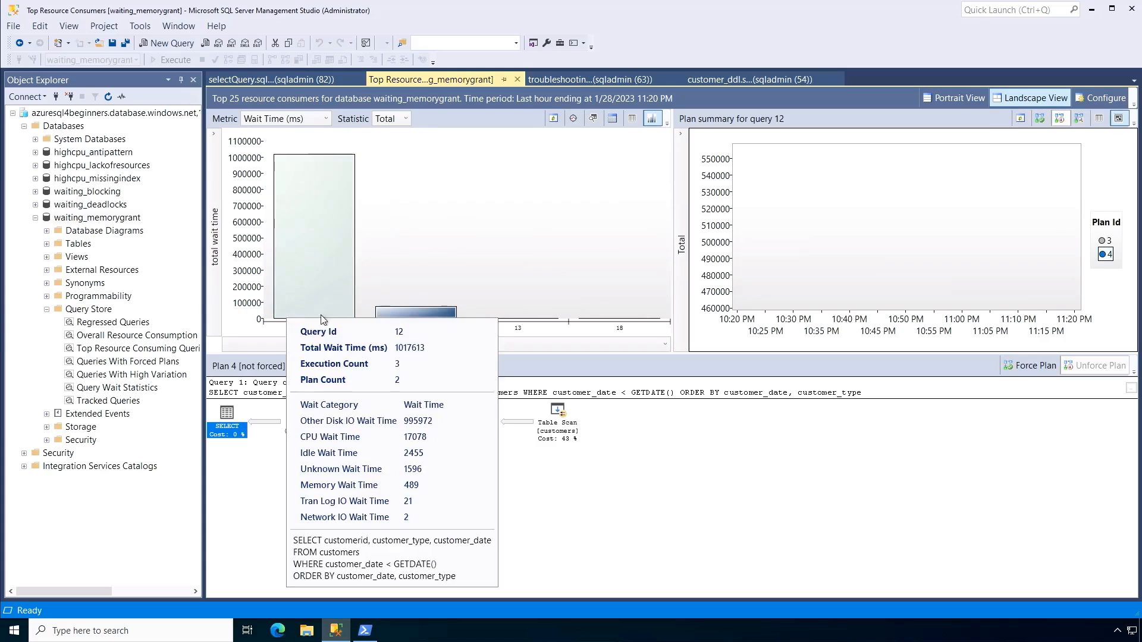
pyautogui.moveTo(319, 221)
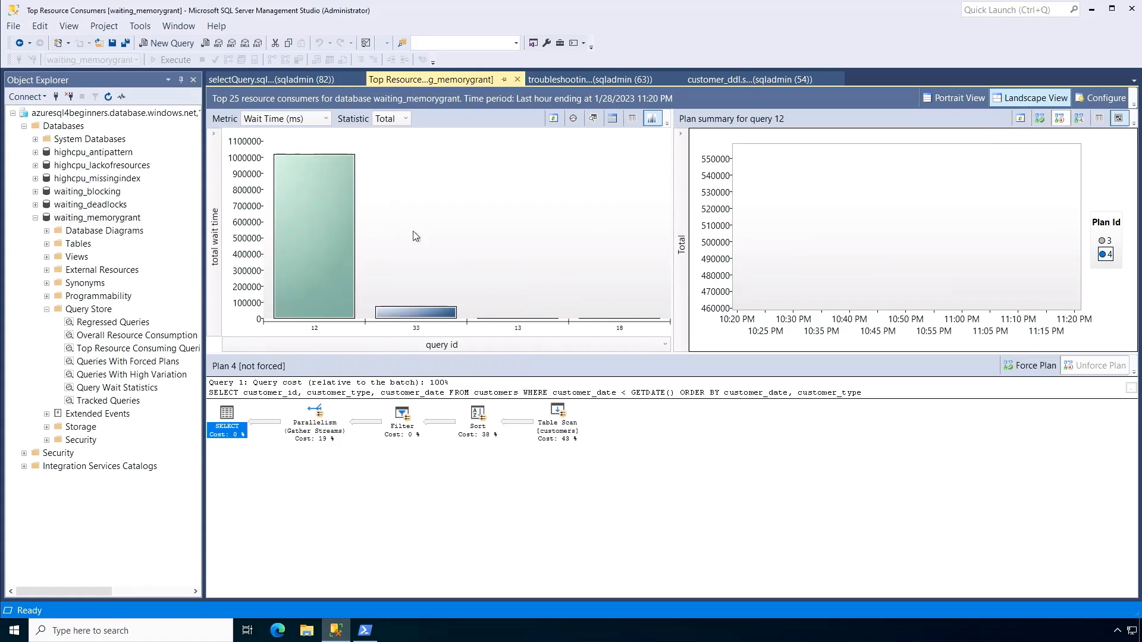
pyautogui.moveTo(313, 233)
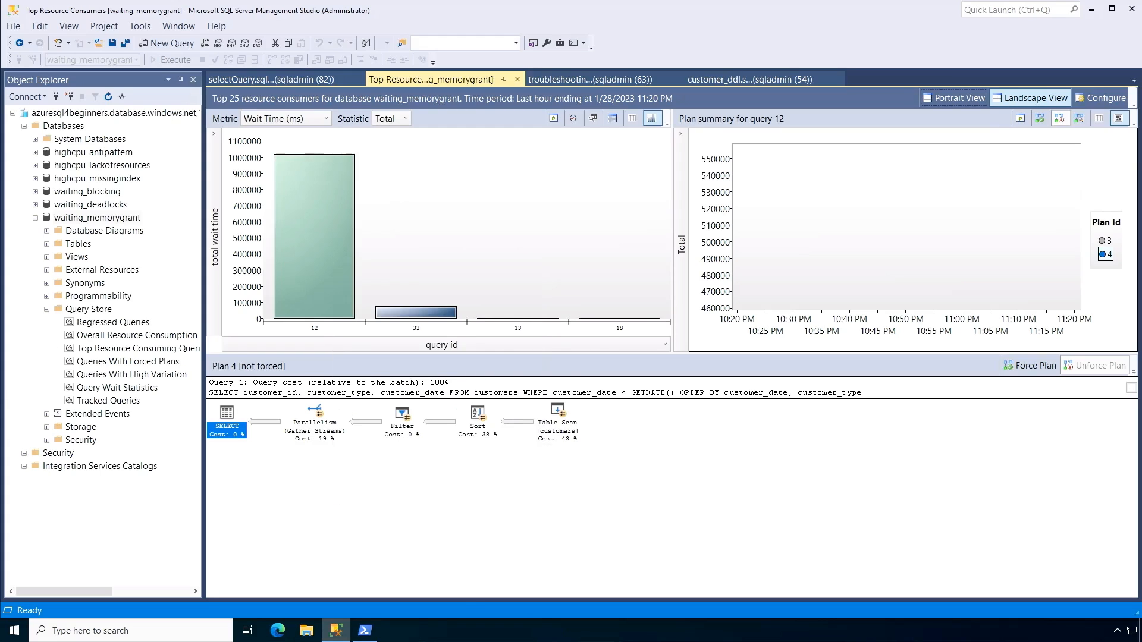
pyautogui.click(271, 78)
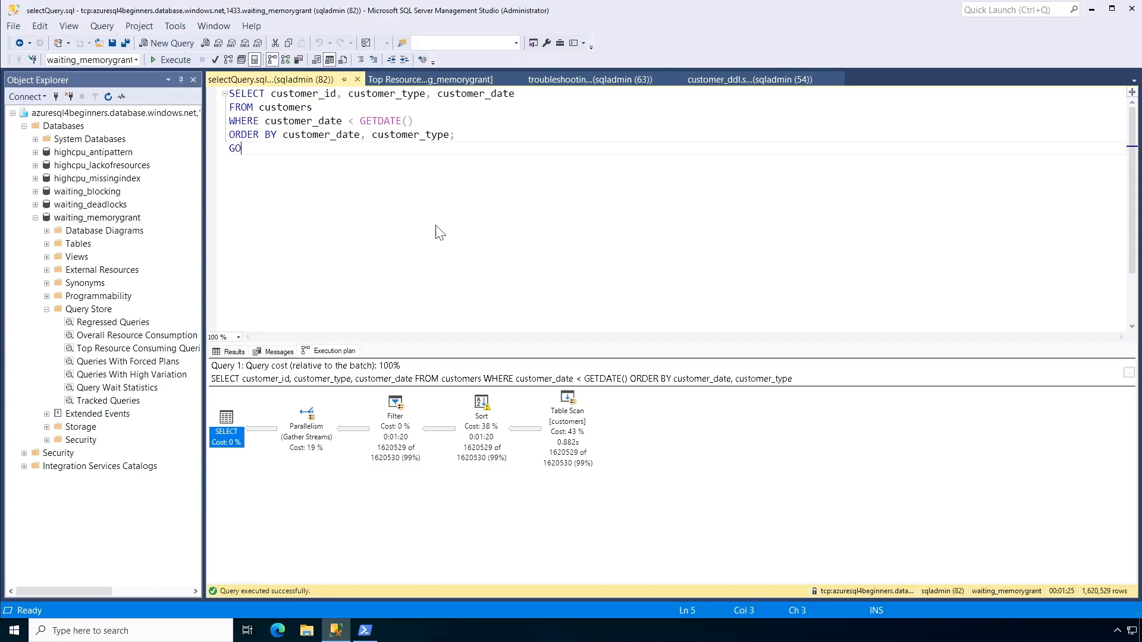
pyautogui.moveTo(324, 144)
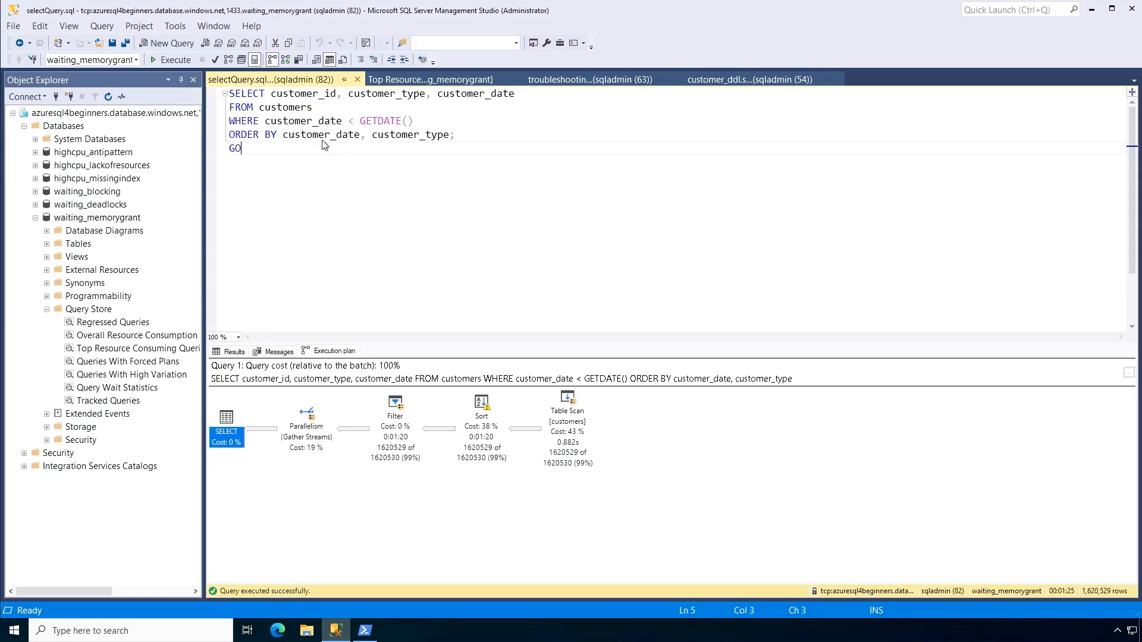
pyautogui.moveTo(453, 262)
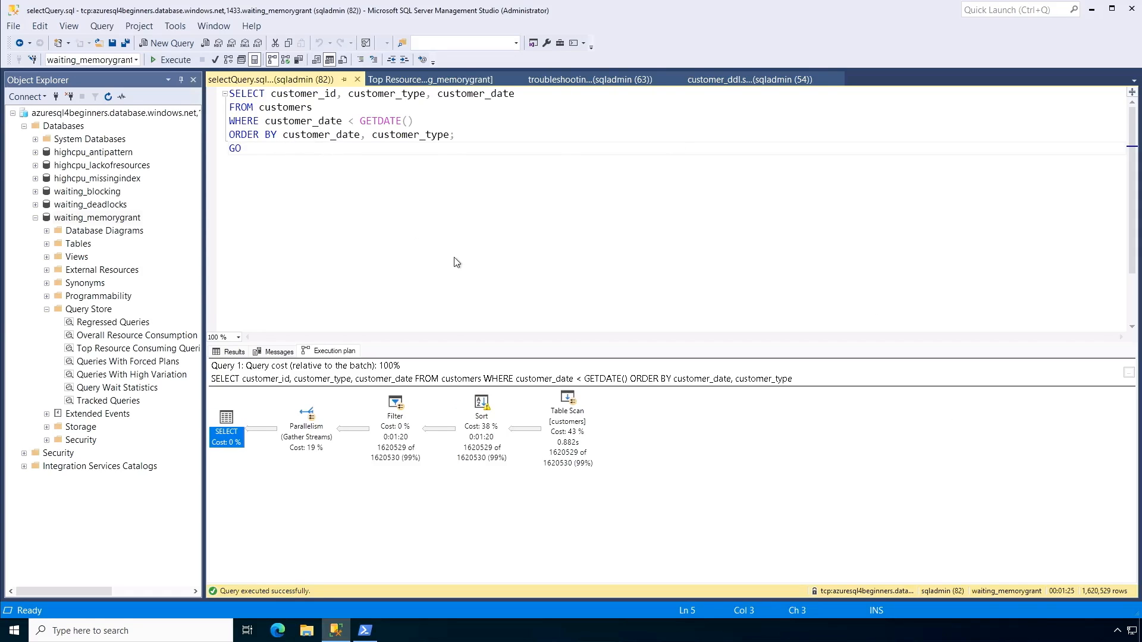
pyautogui.moveTo(462, 285)
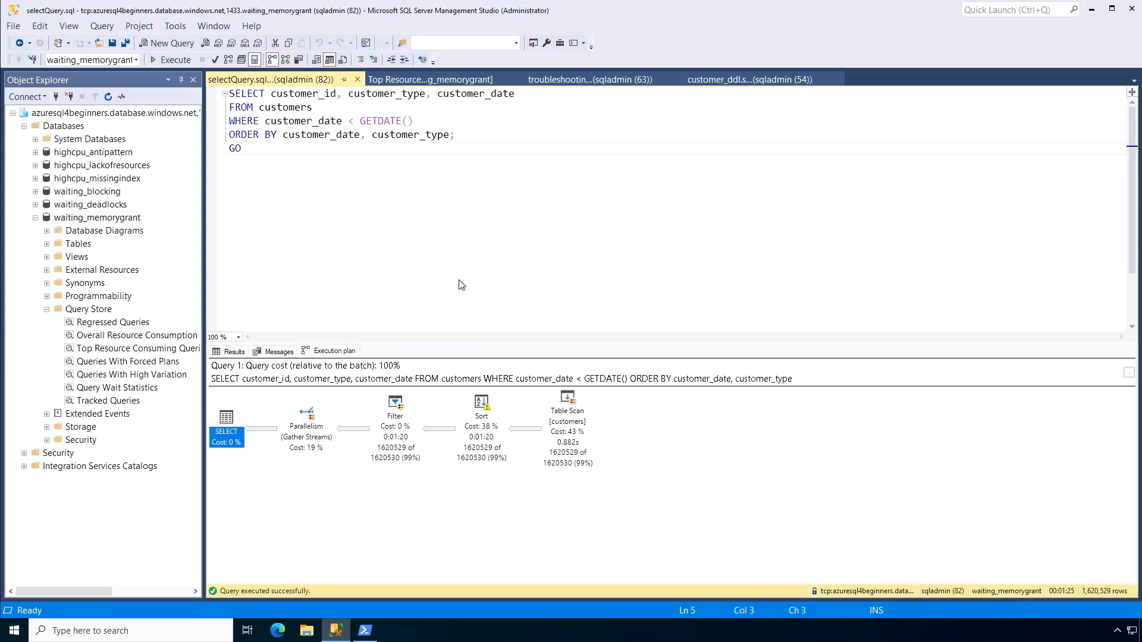
pyautogui.moveTo(567, 426)
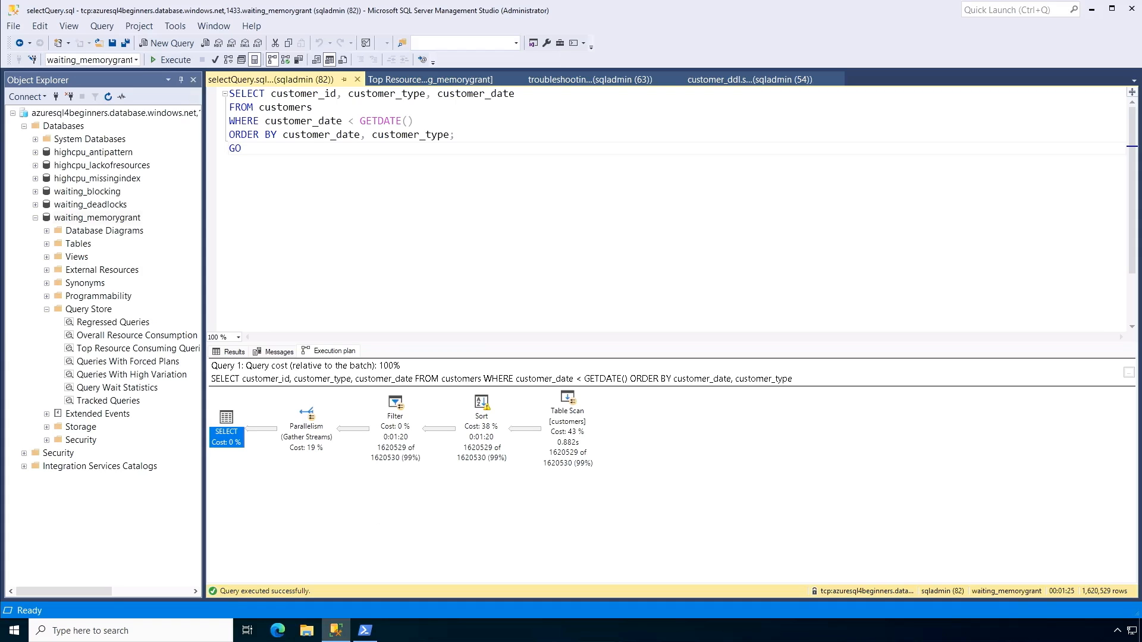
pyautogui.moveTo(592, 228)
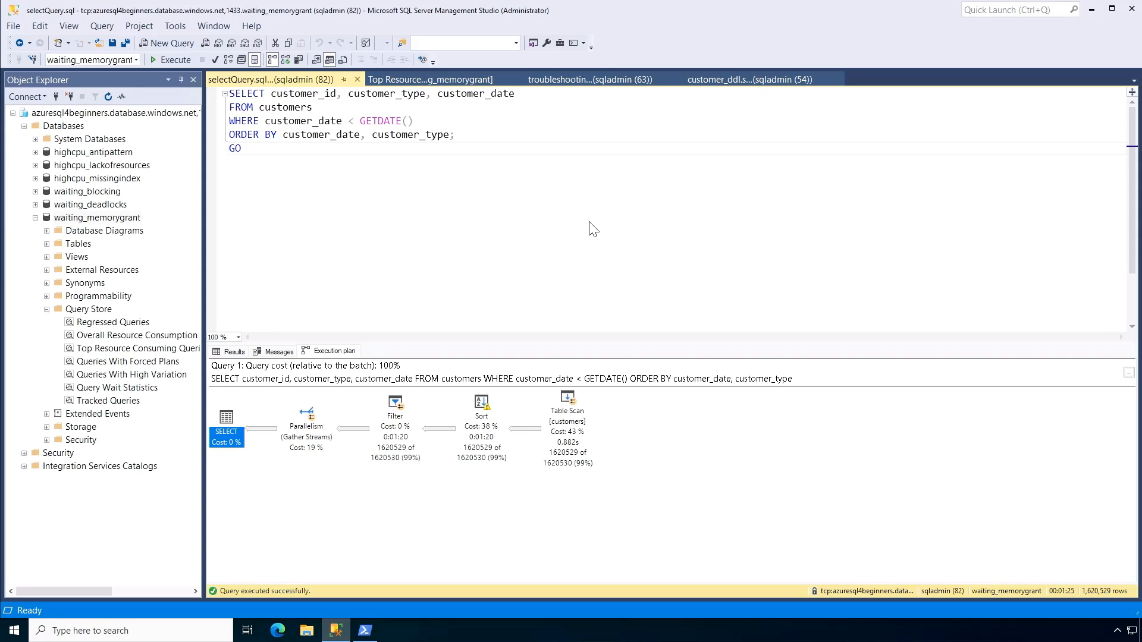
pyautogui.moveTo(394, 297)
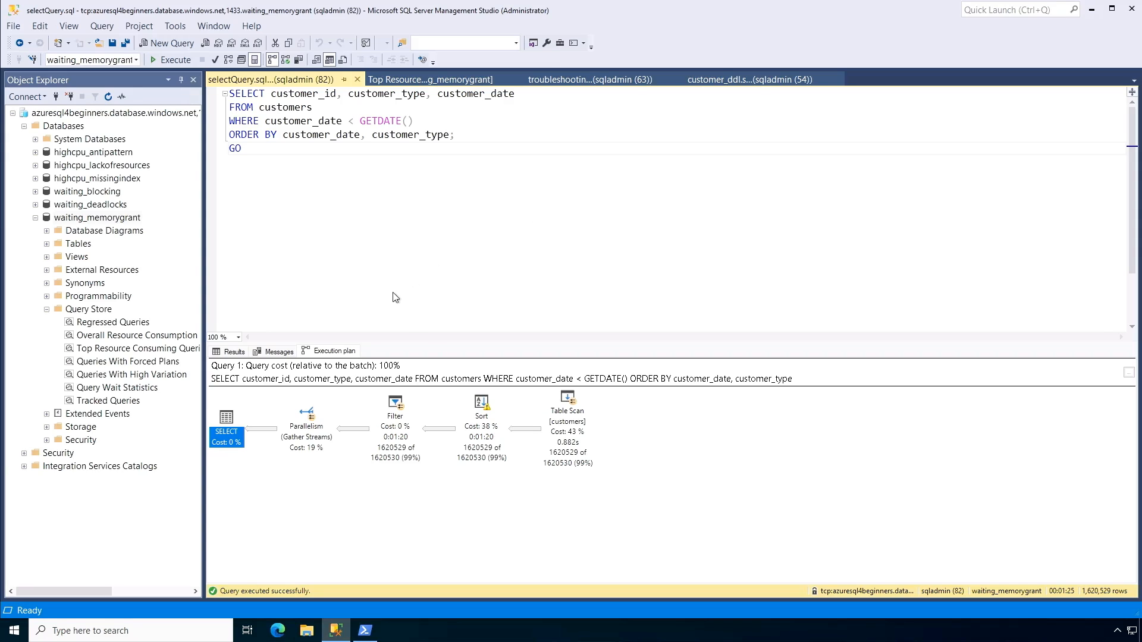
pyautogui.moveTo(114, 225)
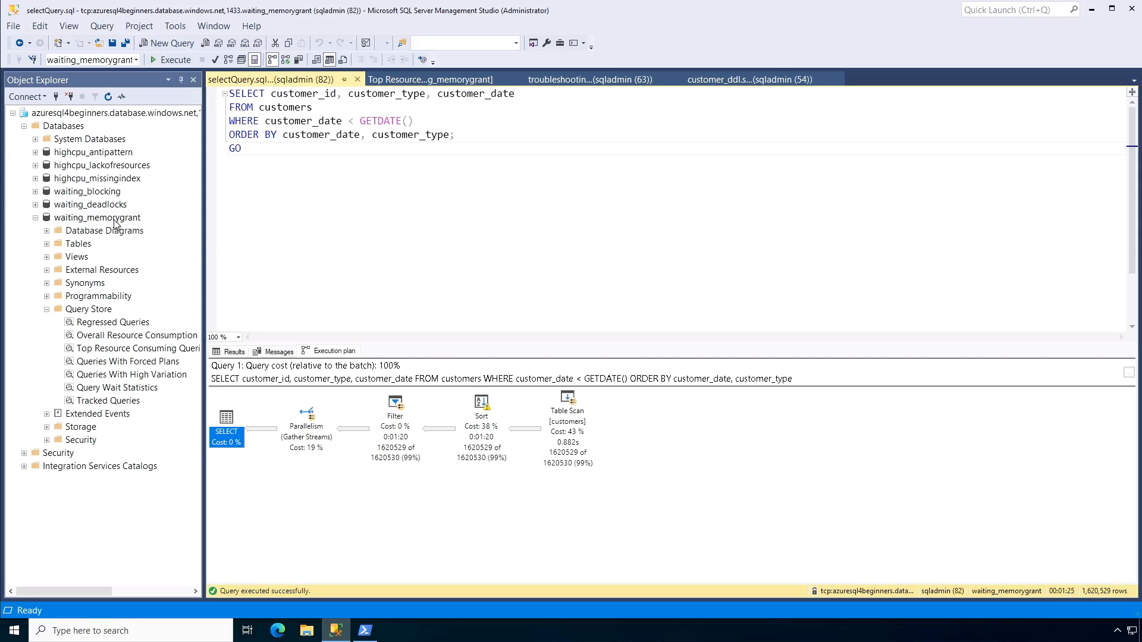
# In Database Properties > Options, set waiting_memorygrant's compatibility level to SQL Server 2022 (160)
pyautogui.rightClick(96, 217)
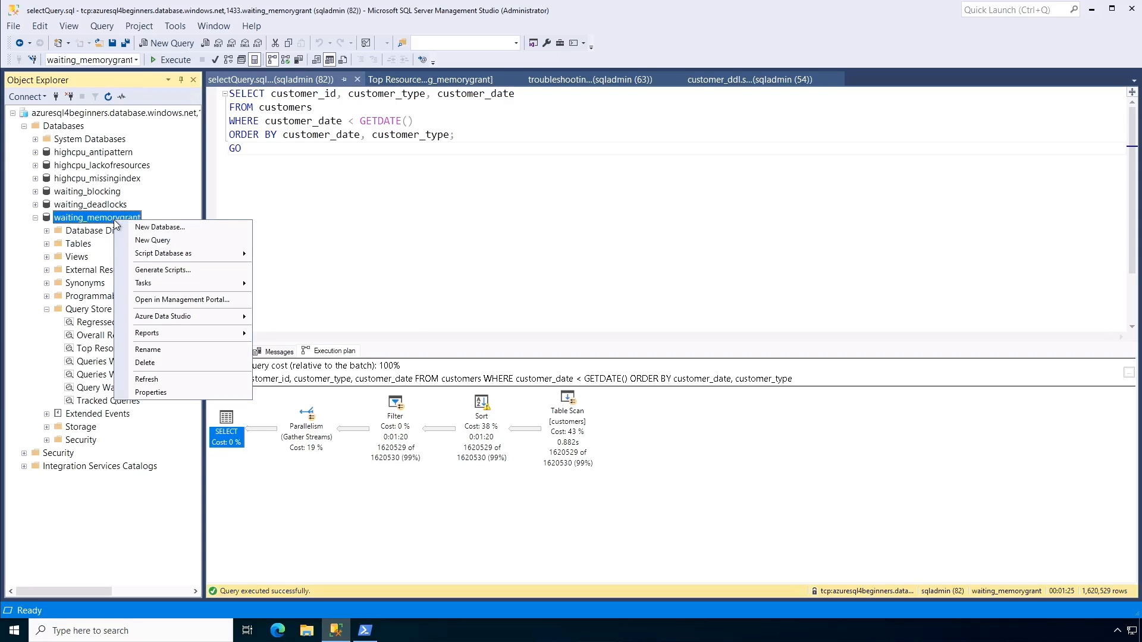
pyautogui.click(151, 391)
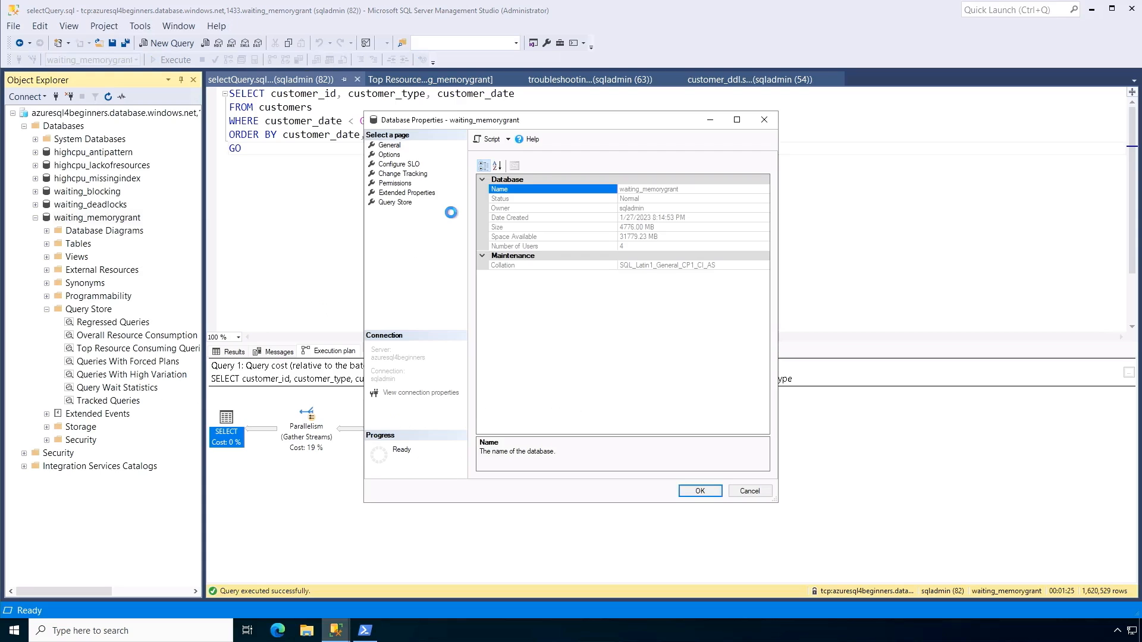
pyautogui.click(389, 154)
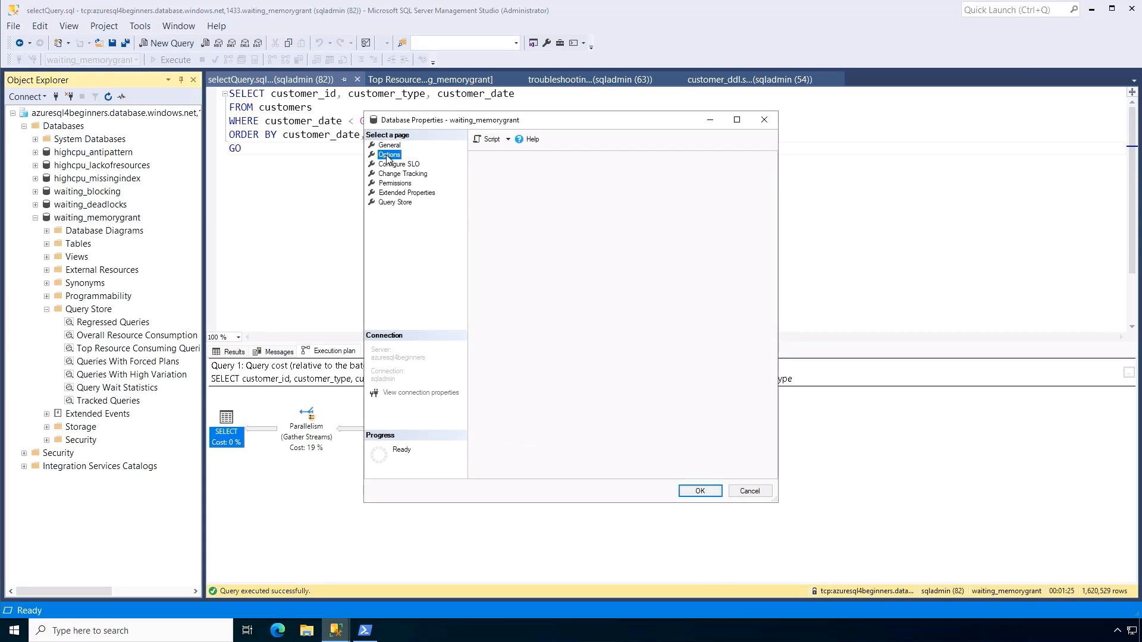
pyautogui.click(389, 154)
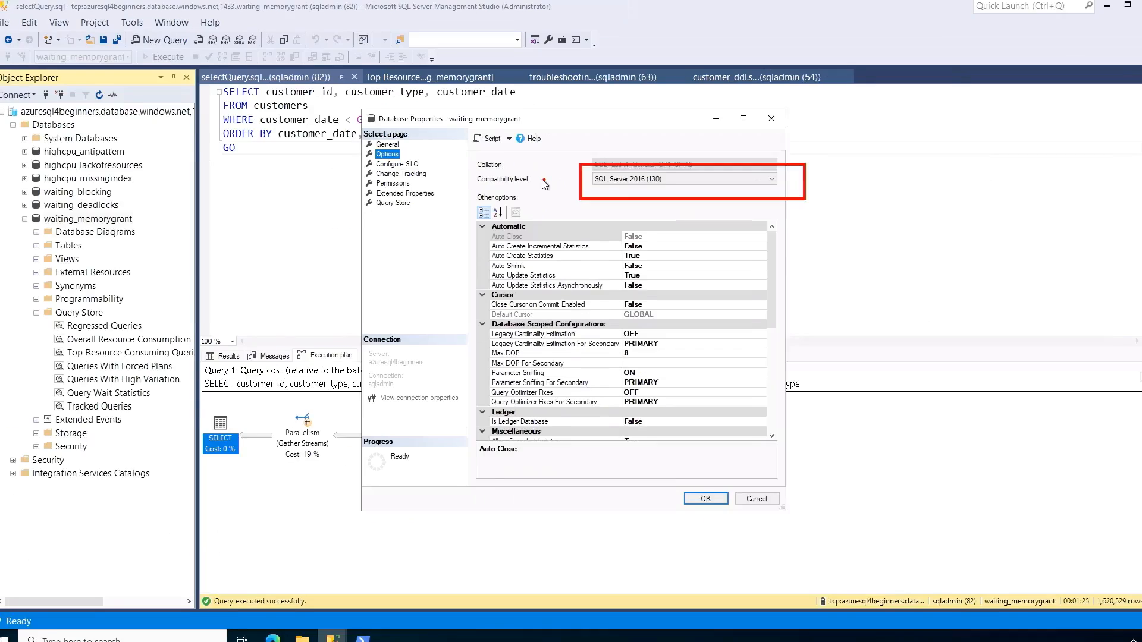
pyautogui.click(765, 179)
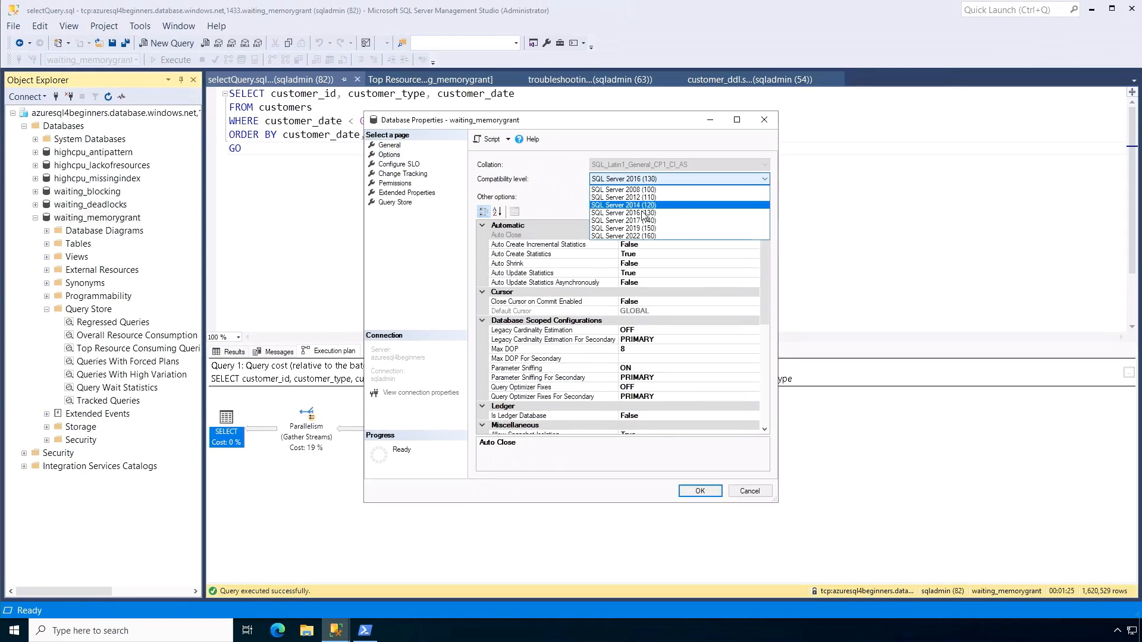
pyautogui.click(623, 236)
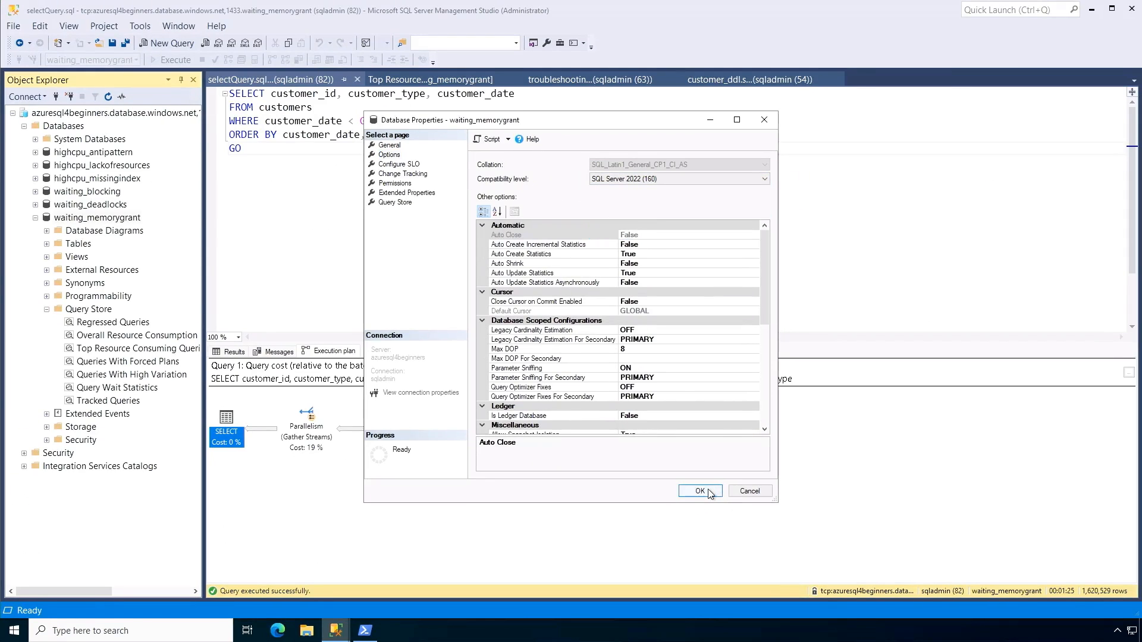
pyautogui.click(698, 490)
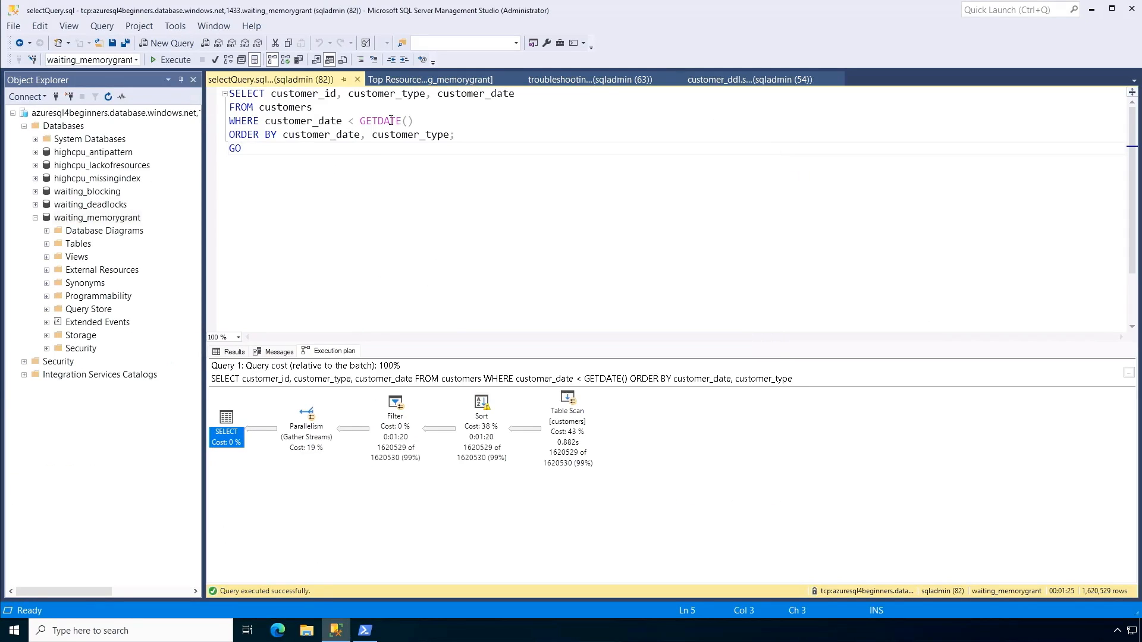
# Rerun the customers query twice and view its plan suggesting a missing nonclustered index on customer_date
pyautogui.click(171, 59)
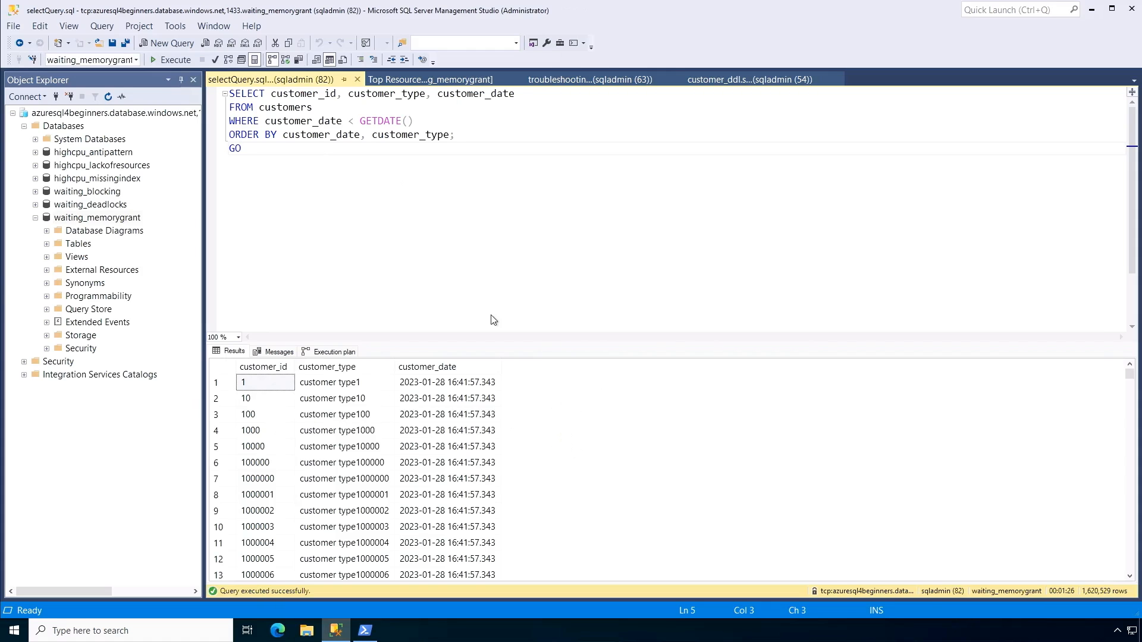
pyautogui.click(333, 351)
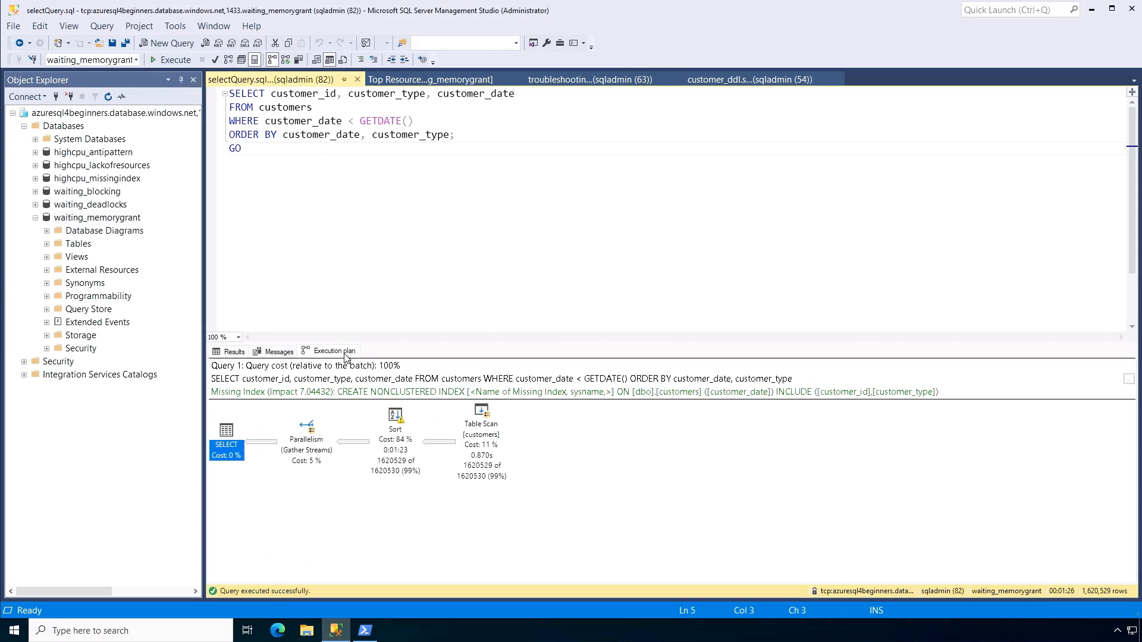
pyautogui.moveTo(663, 501)
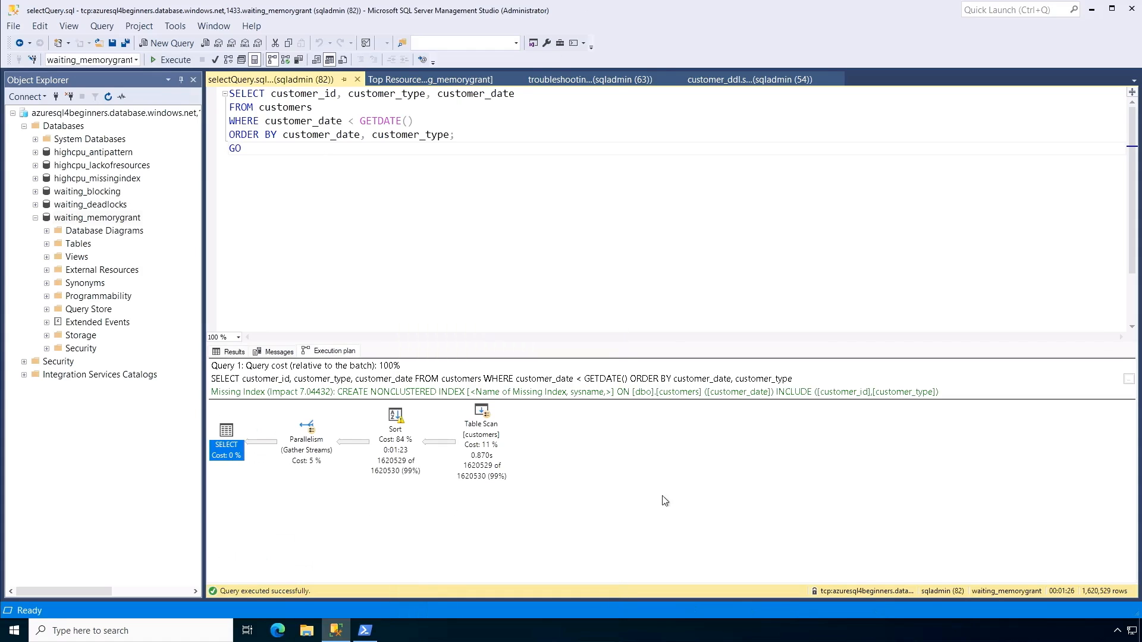
pyautogui.moveTo(391, 532)
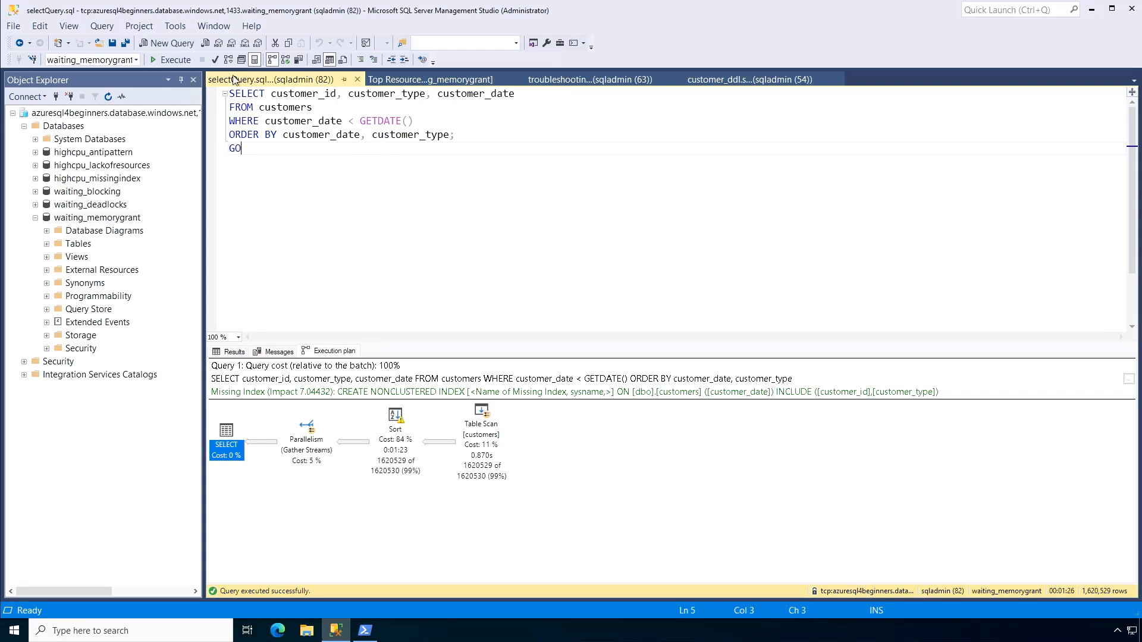
pyautogui.click(235, 351)
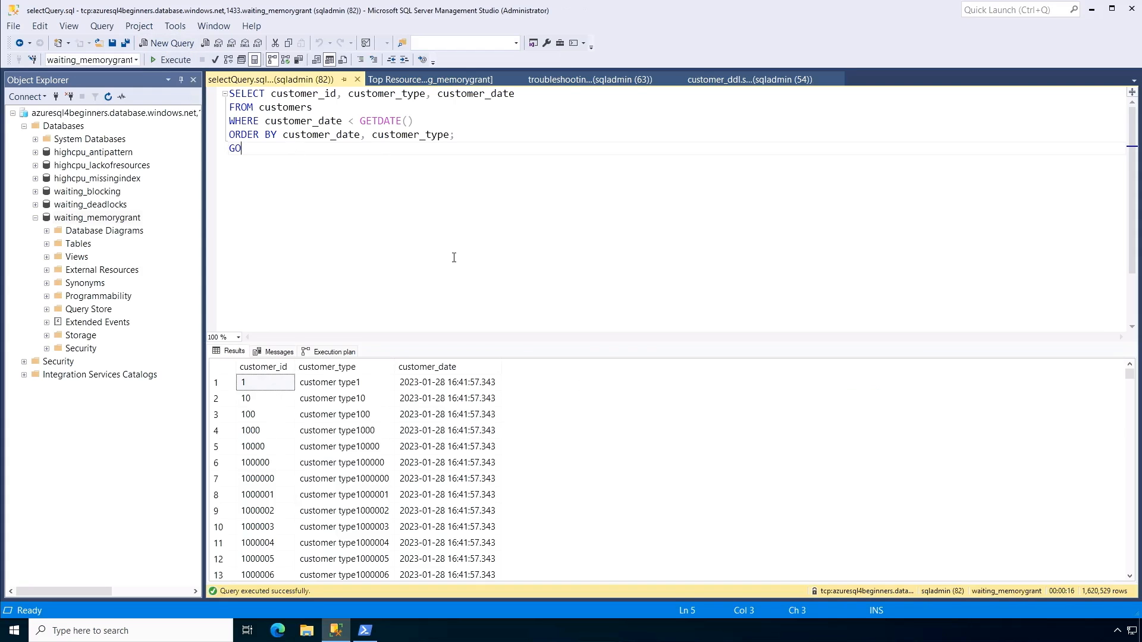
pyautogui.moveTo(636, 316)
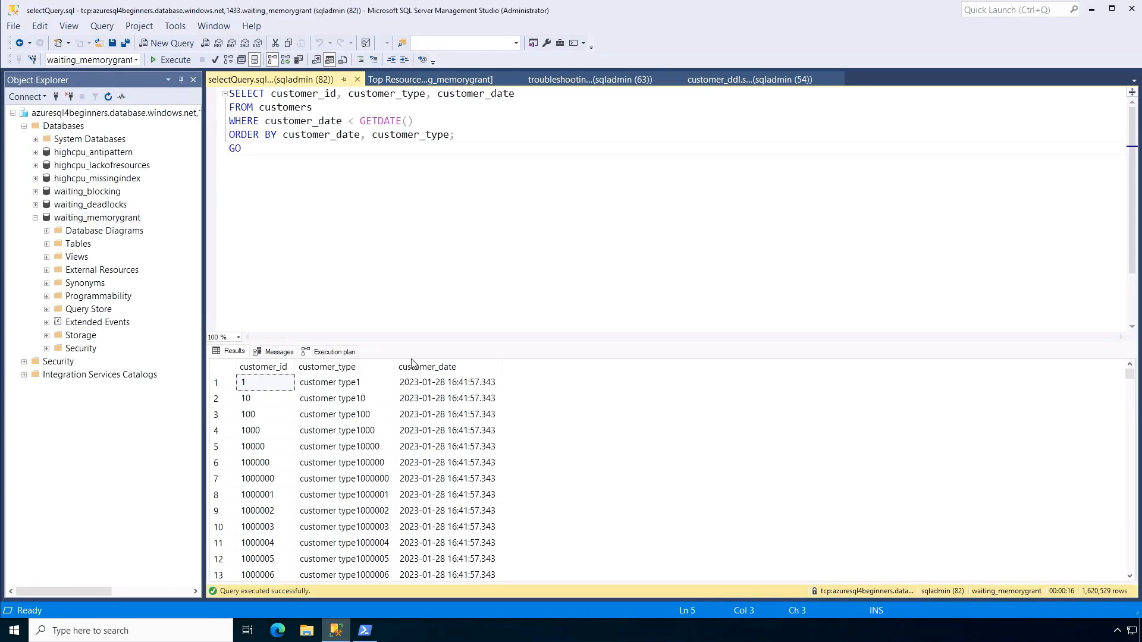
pyautogui.click(334, 351)
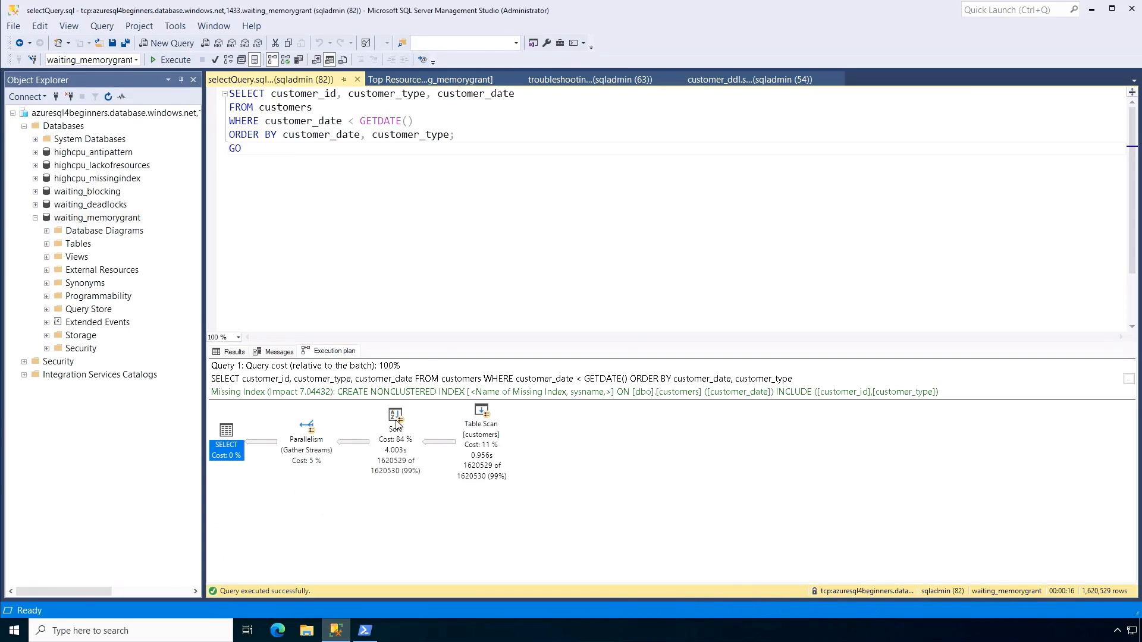
pyautogui.moveTo(244, 470)
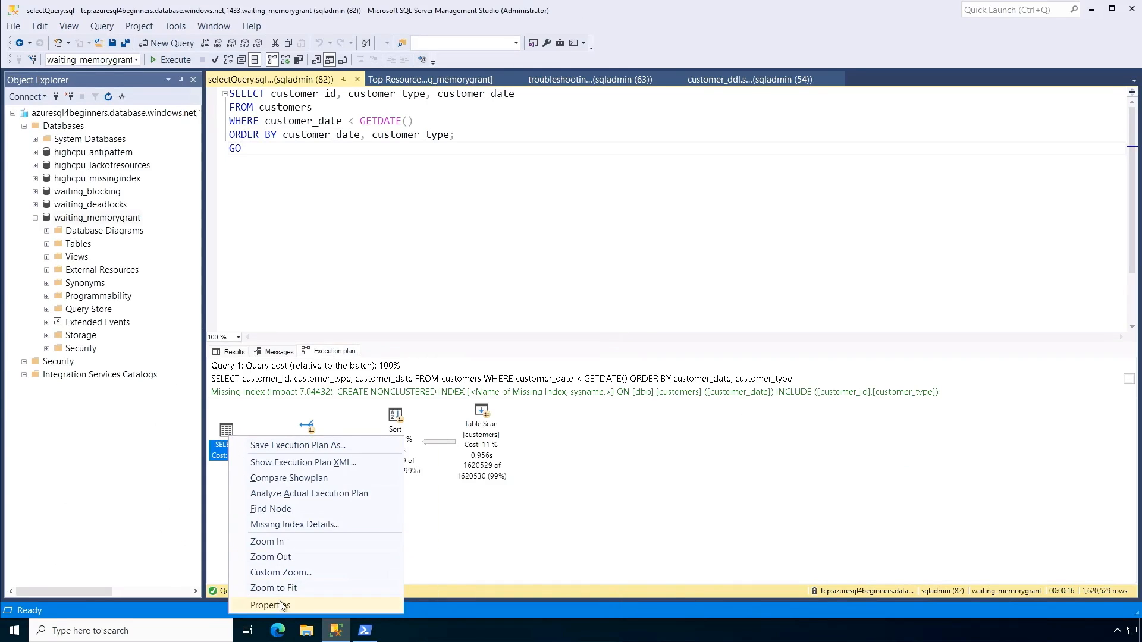
pyautogui.click(270, 606)
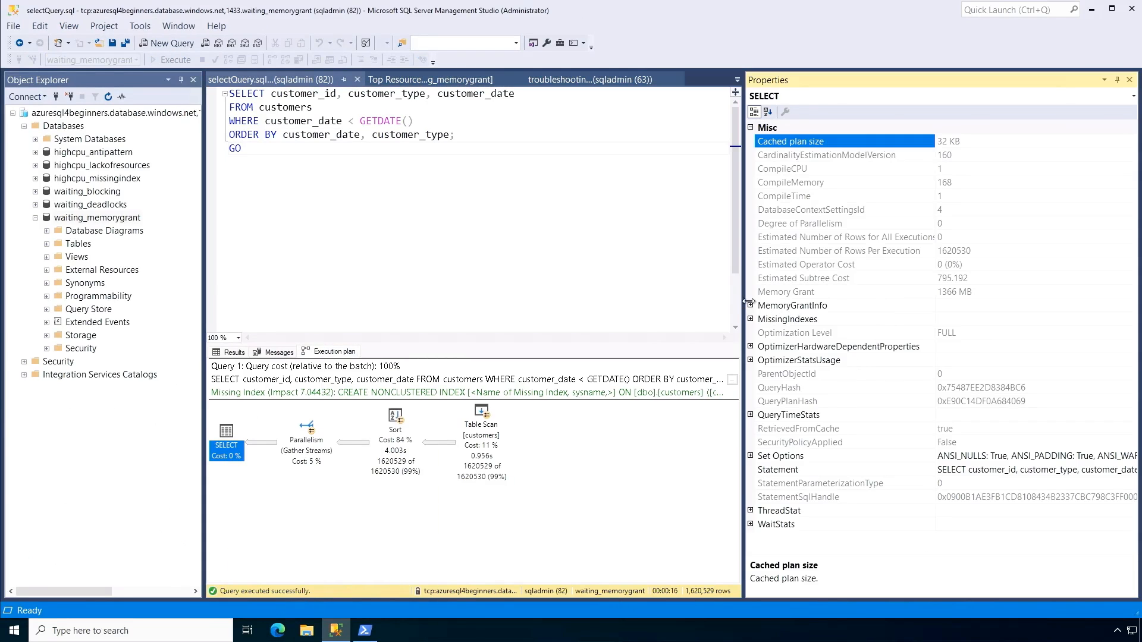
pyautogui.click(751, 306)
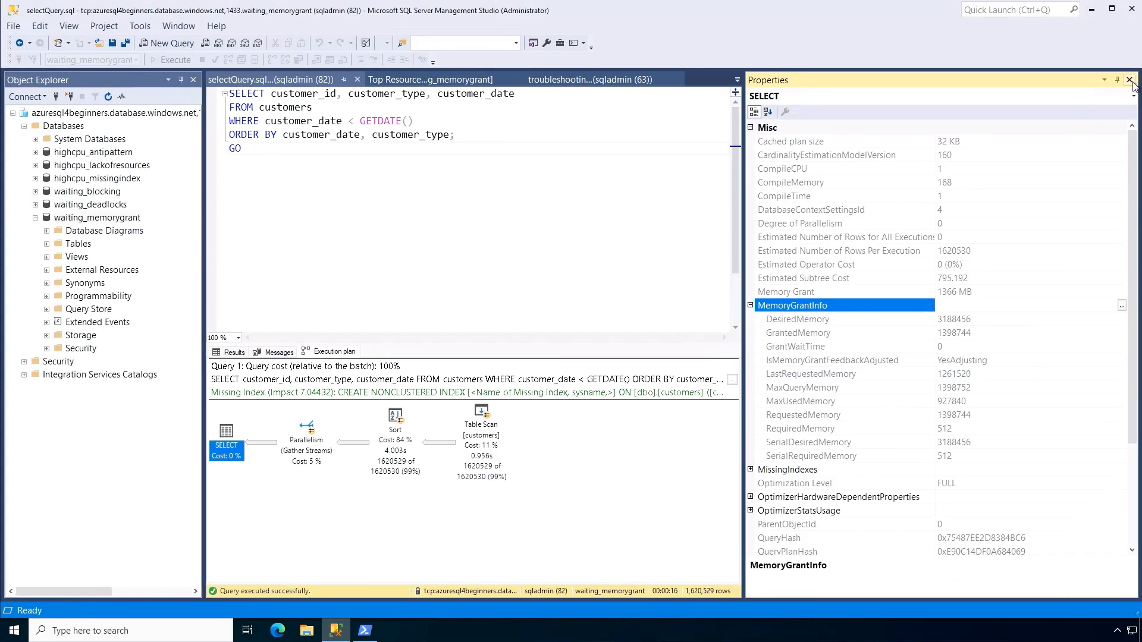
pyautogui.click(1132, 80)
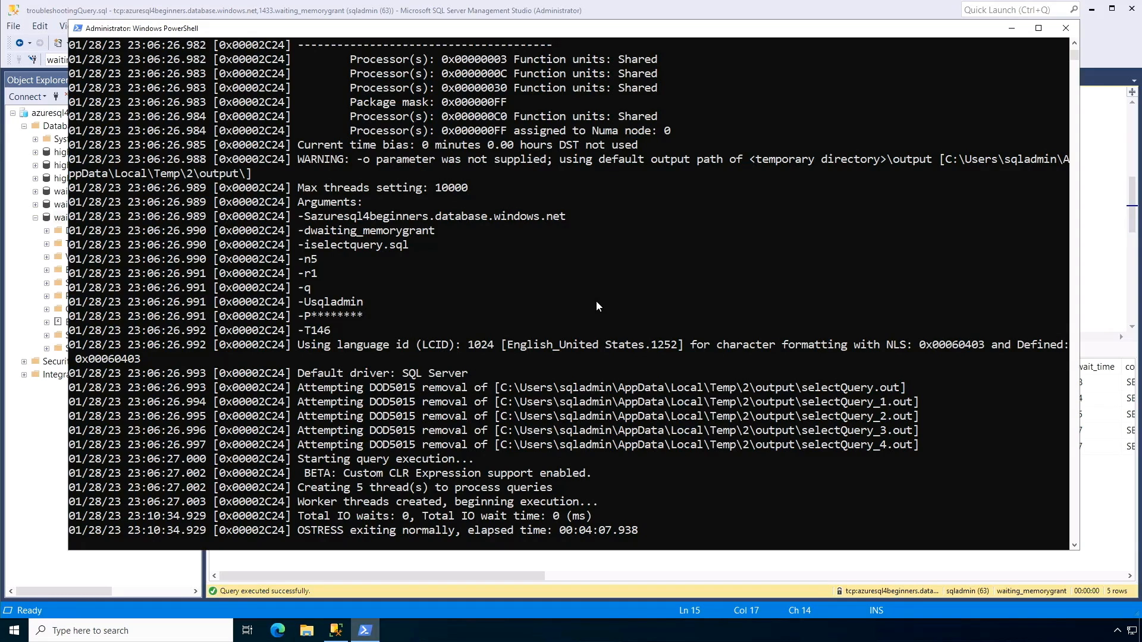
pyautogui.moveTo(515, 319)
pyautogui.write('.\\workload 5 1')
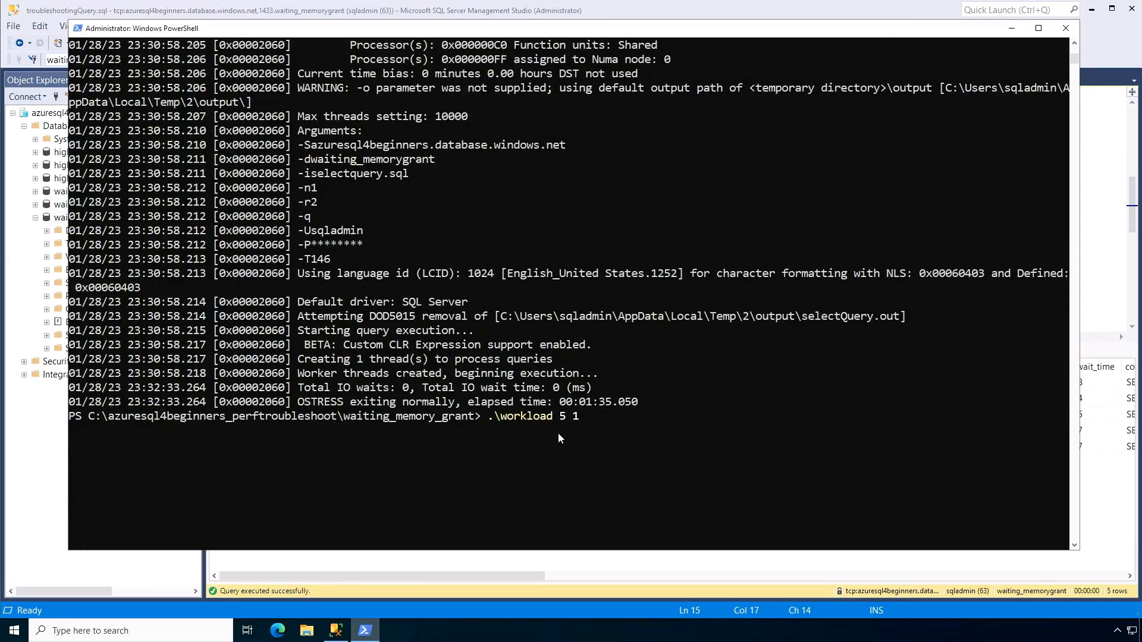
# Start the .\workload 5 ostress run against waiting_memorygrant in PowerShell
pyautogui.press('Return')
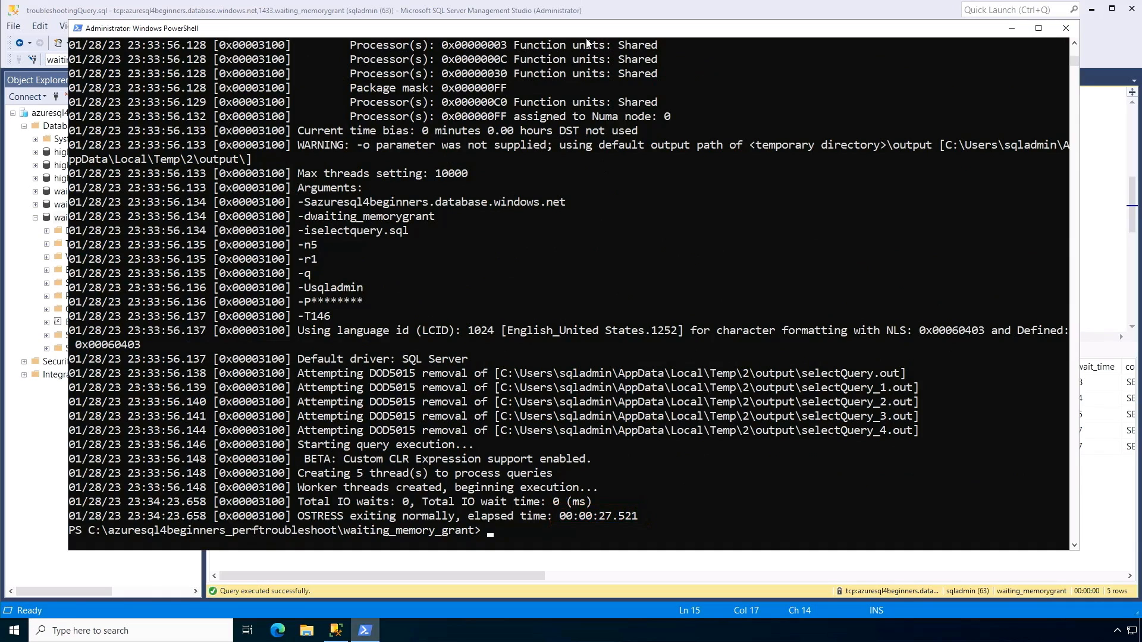
pyautogui.write('.\\workload 5')
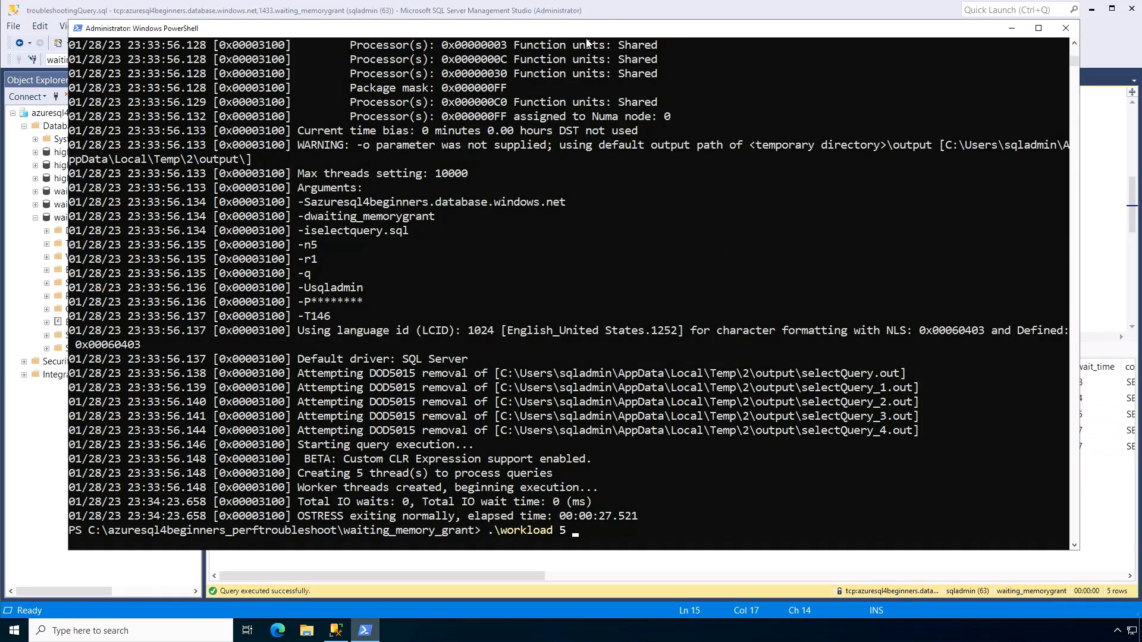
pyautogui.press('Return')
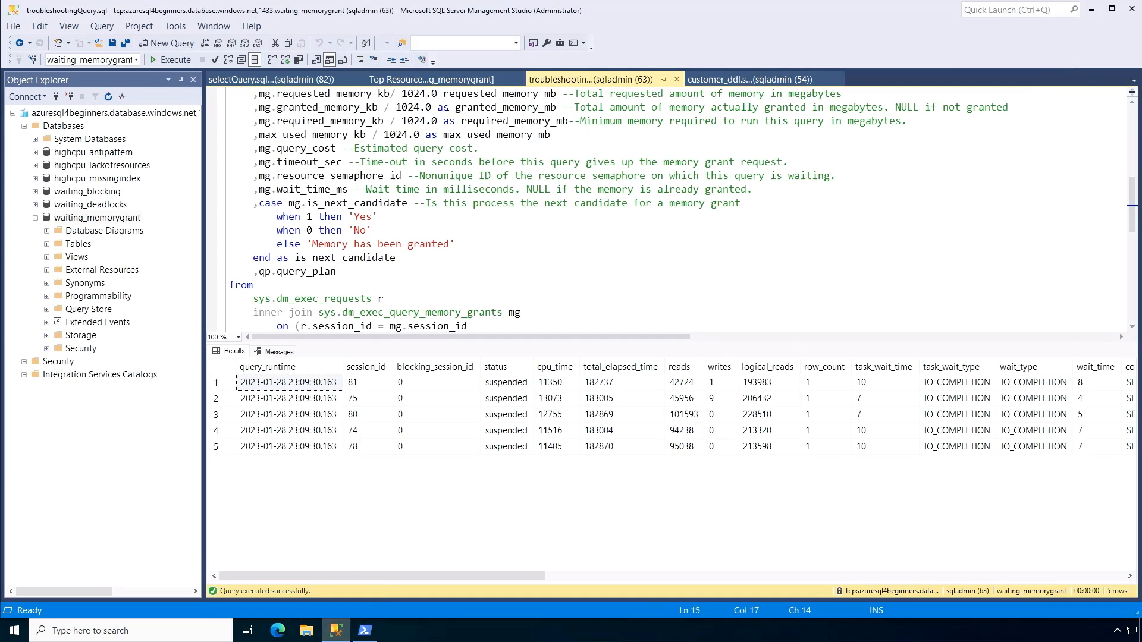
# Rerun the troubleshooting query showing six sessions on RESOURCE_SEMAPHORE, then bring PowerShell forward
pyautogui.click(173, 59)
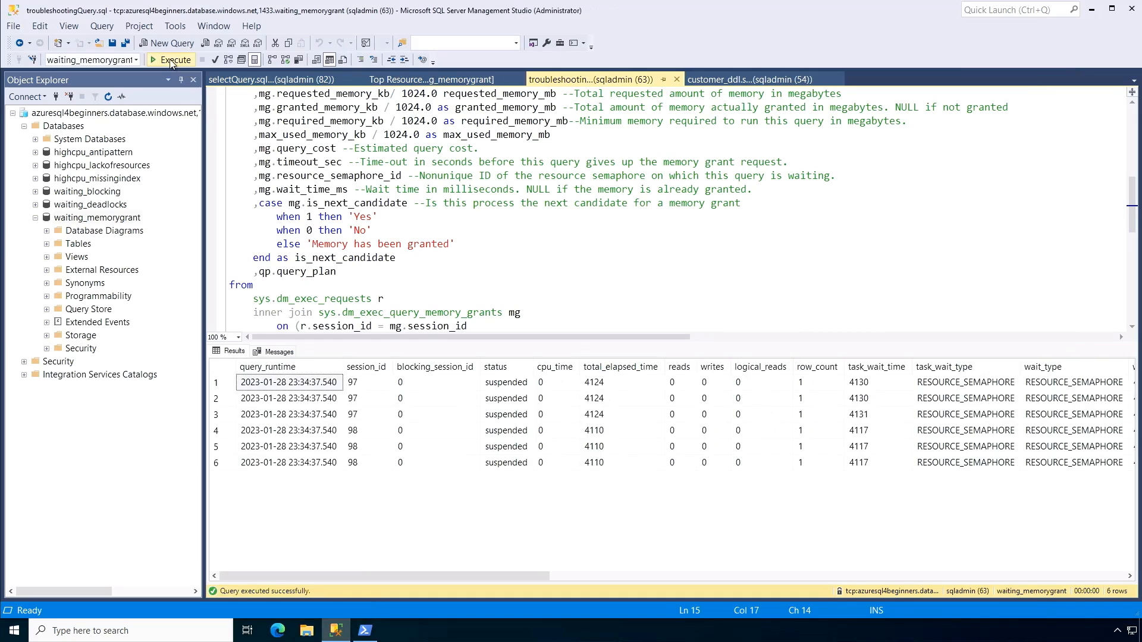
pyautogui.click(174, 59)
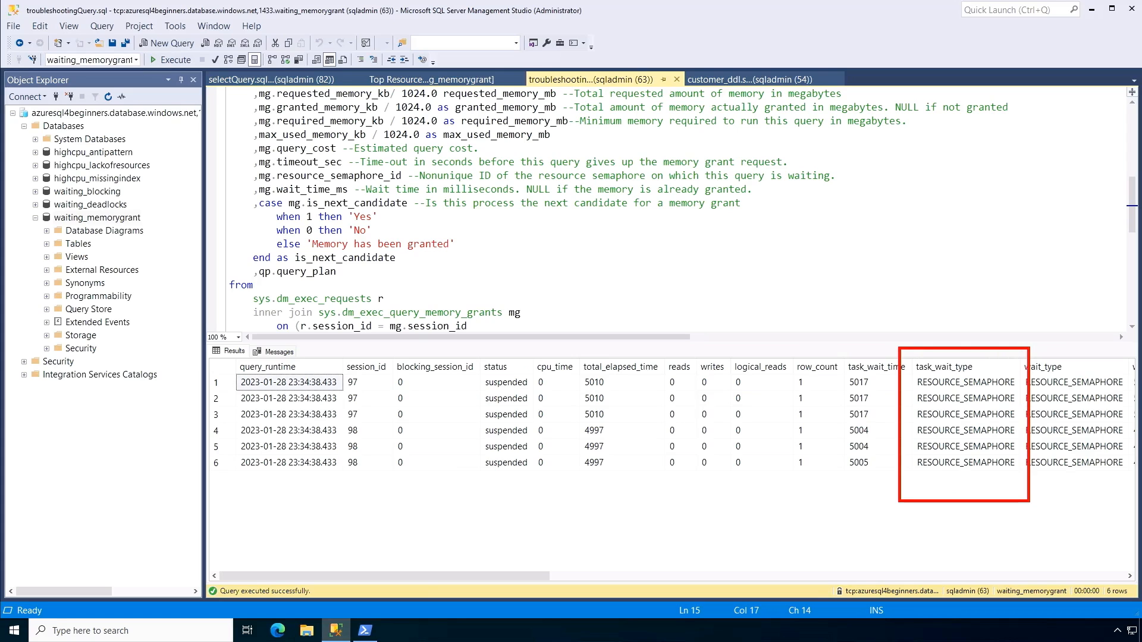
pyautogui.click(365, 631)
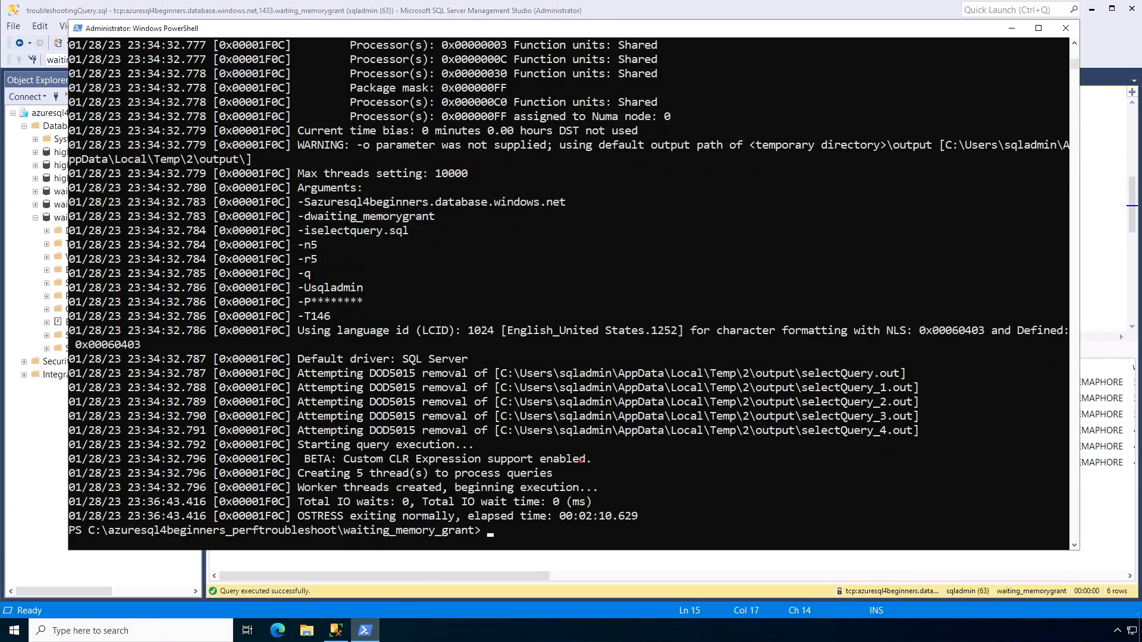
# After the workload exits at about 2:10, return to Management Studio
pyautogui.doubleClick(599, 515)
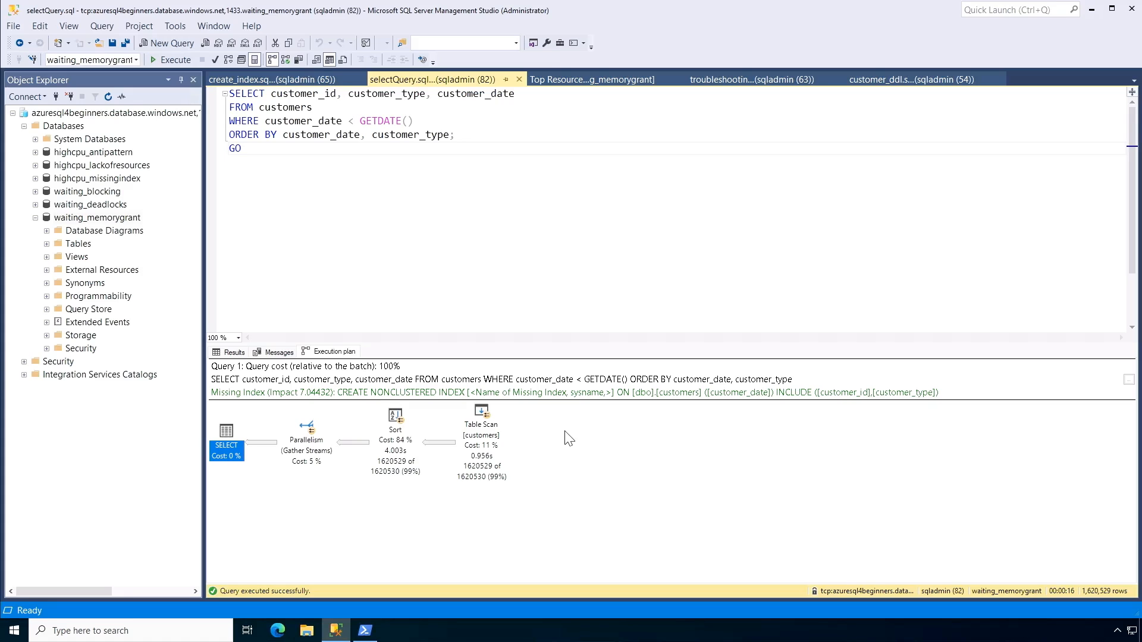
pyautogui.moveTo(182, 433)
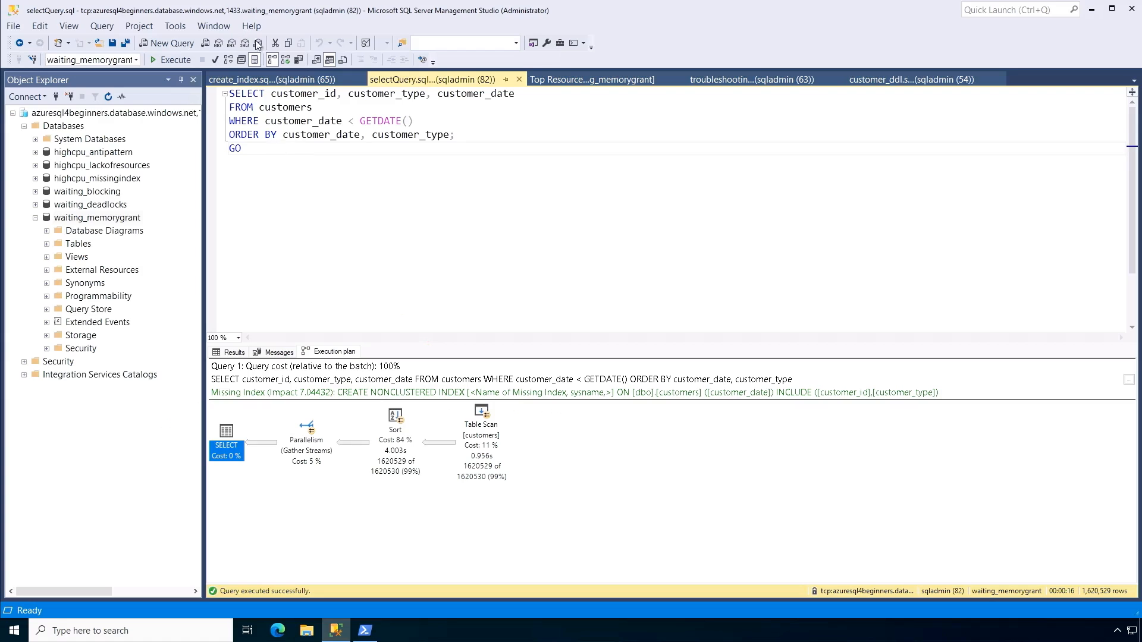
# Run create_index.sql to create idx_customers_customer_date on customer_date and customer_type, including customer_id
pyautogui.click(273, 79)
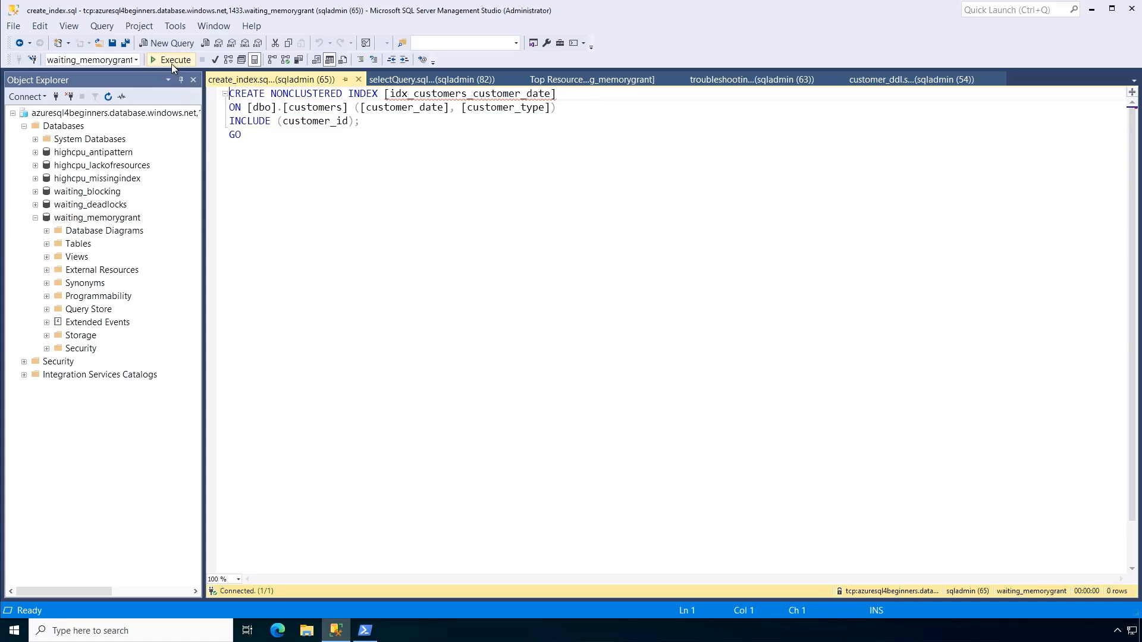
pyautogui.click(170, 60)
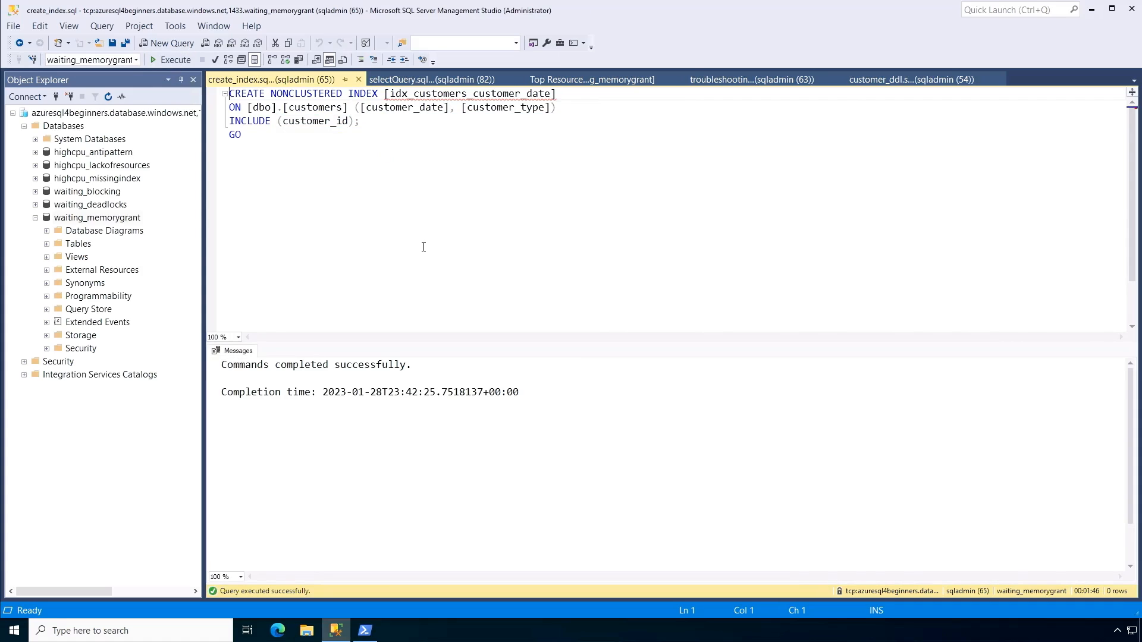
pyautogui.moveTo(432, 80)
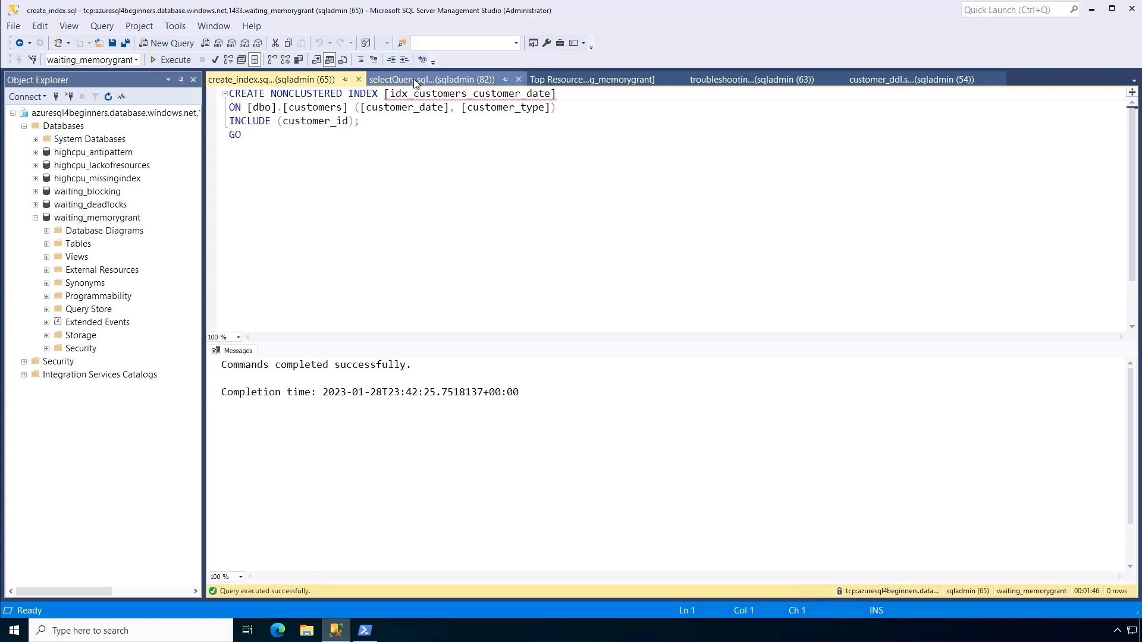
# Rerun the customers select query with the new index, returning 1,620,529 rows in 12 seconds
pyautogui.click(431, 78)
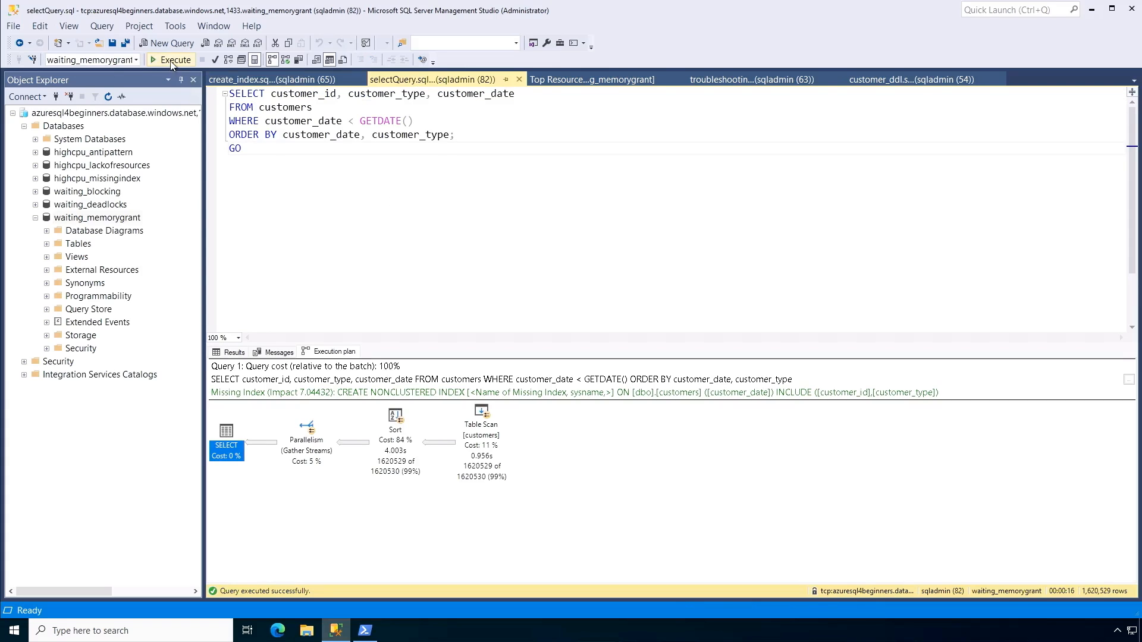
pyautogui.click(234, 352)
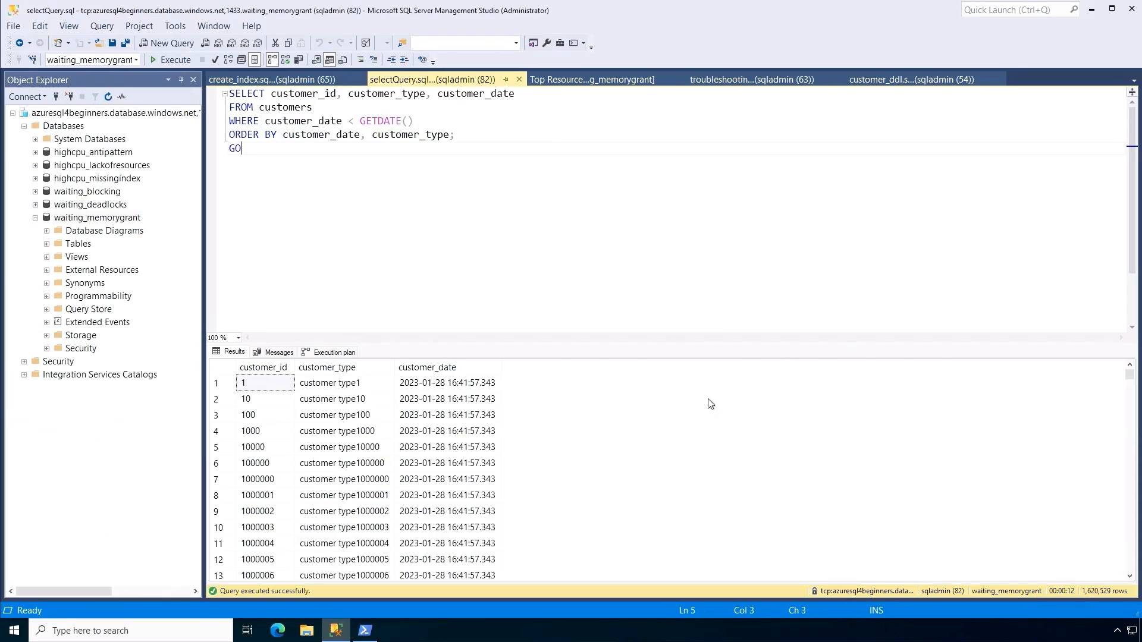
pyautogui.click(332, 352)
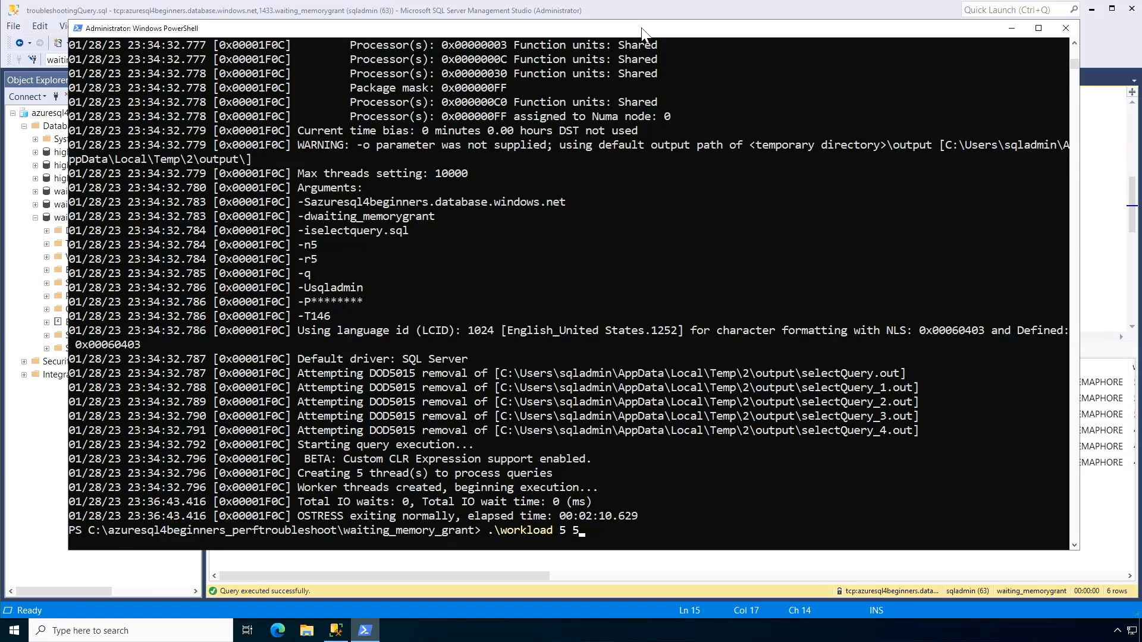
pyautogui.moveTo(725, 239)
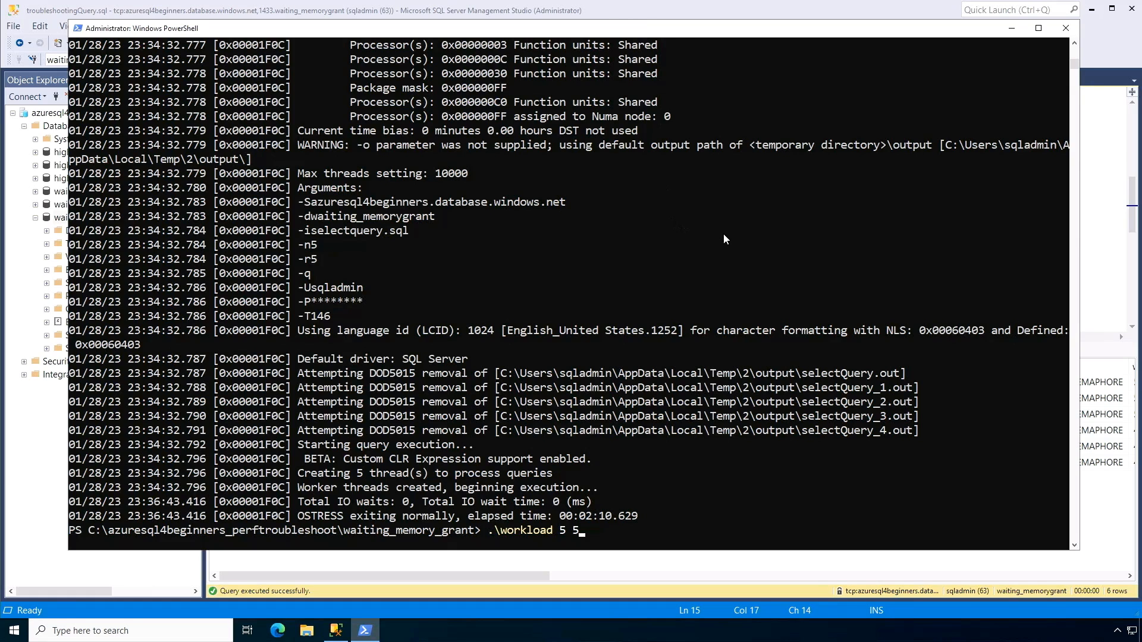
pyautogui.moveTo(712, 194)
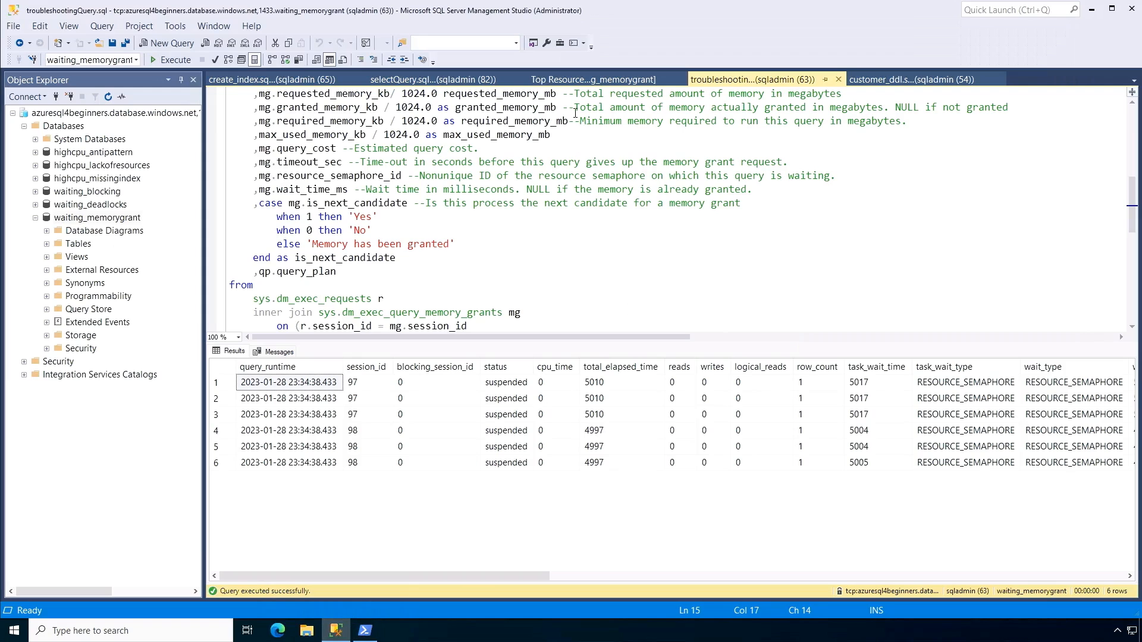
# Execute troubleshootingQuery.sql to check for memory-grant waits, then watch the PowerShell workload finish
pyautogui.click(170, 59)
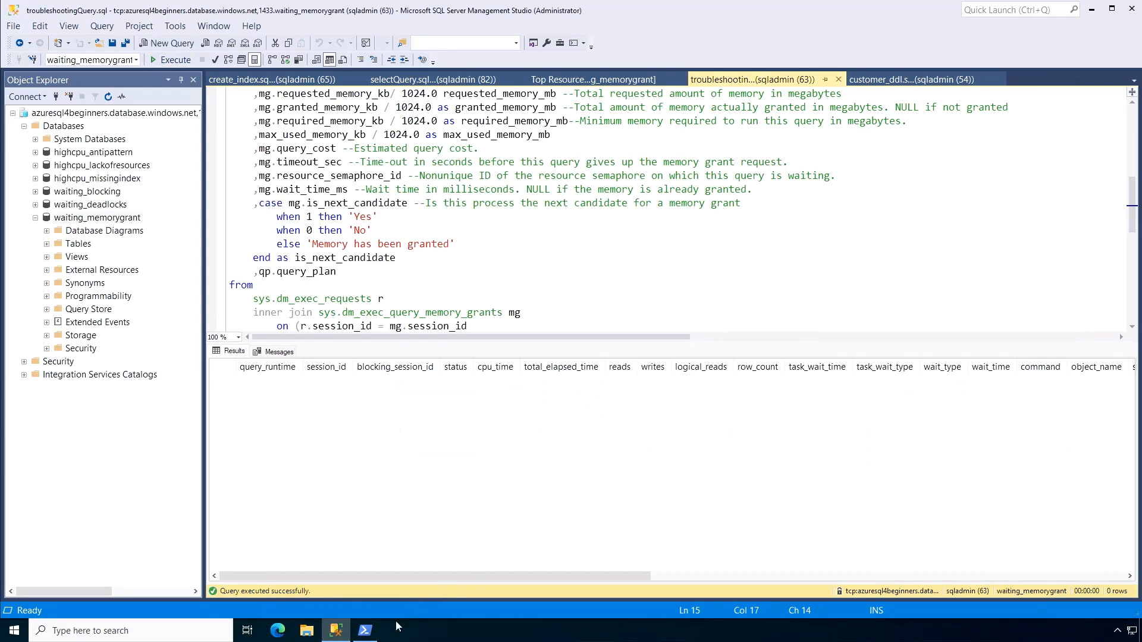
pyautogui.click(364, 630)
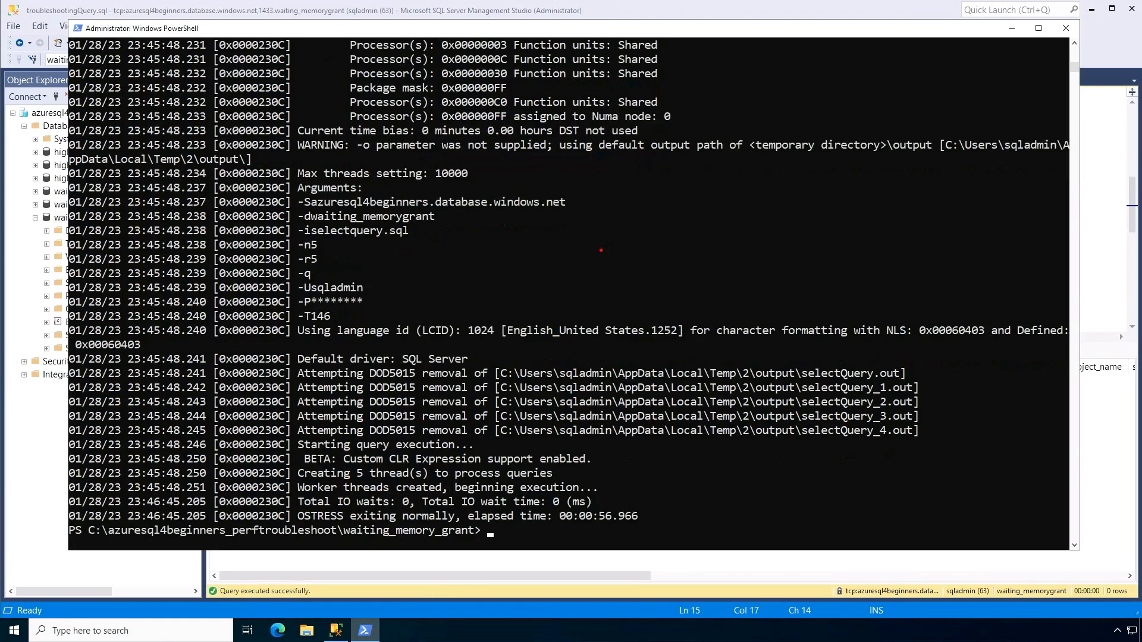
pyautogui.moveTo(553, 515)
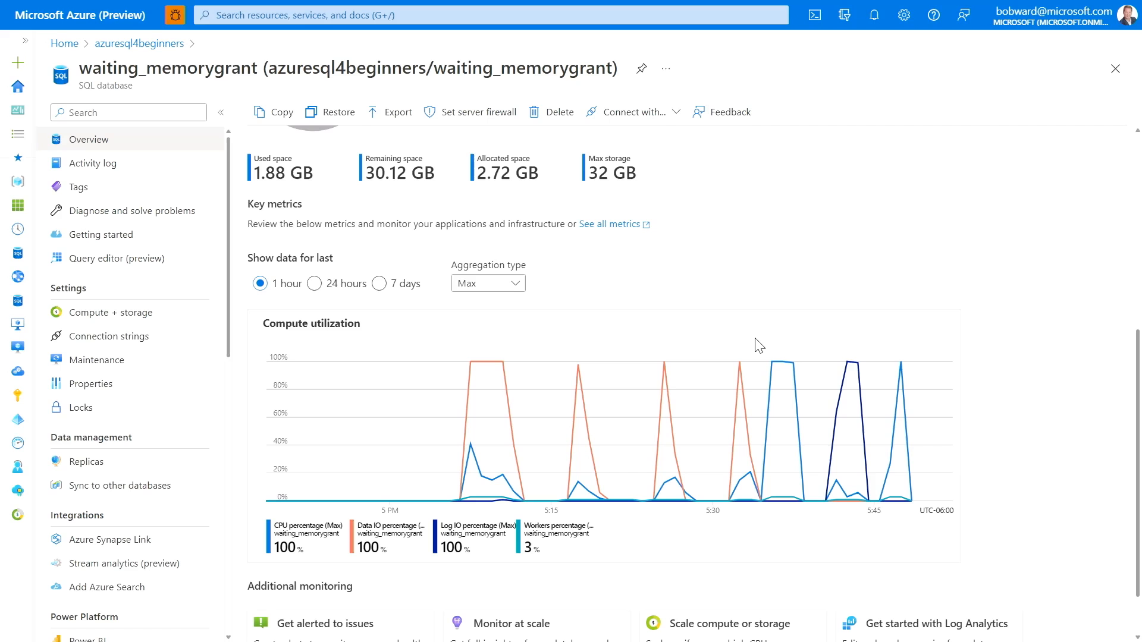
pyautogui.moveTo(779, 265)
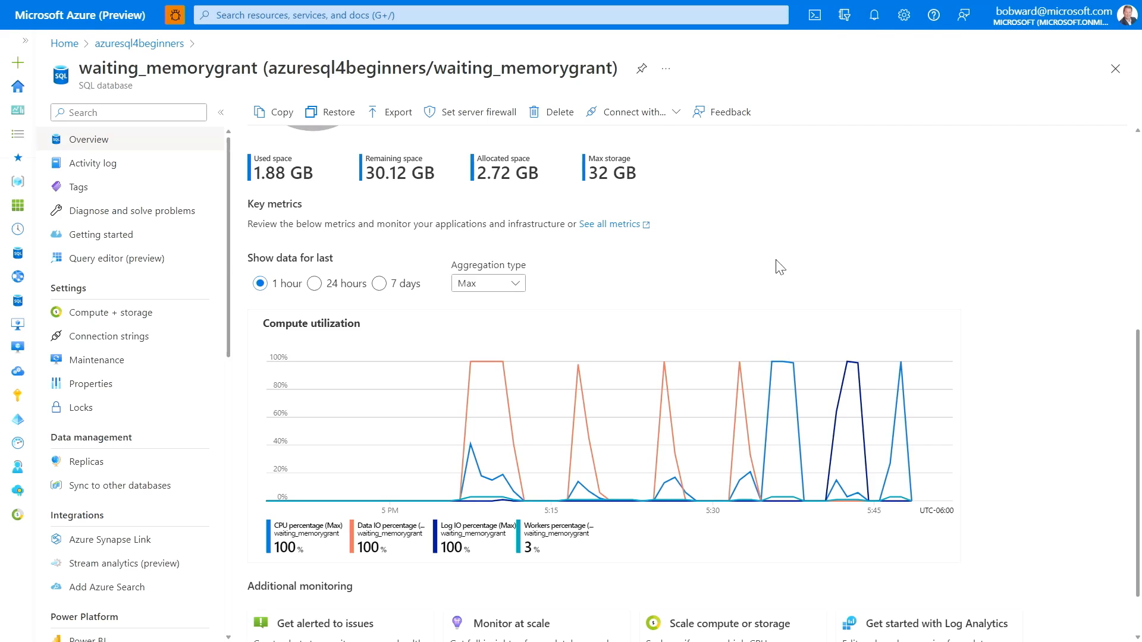
pyautogui.moveTo(771, 333)
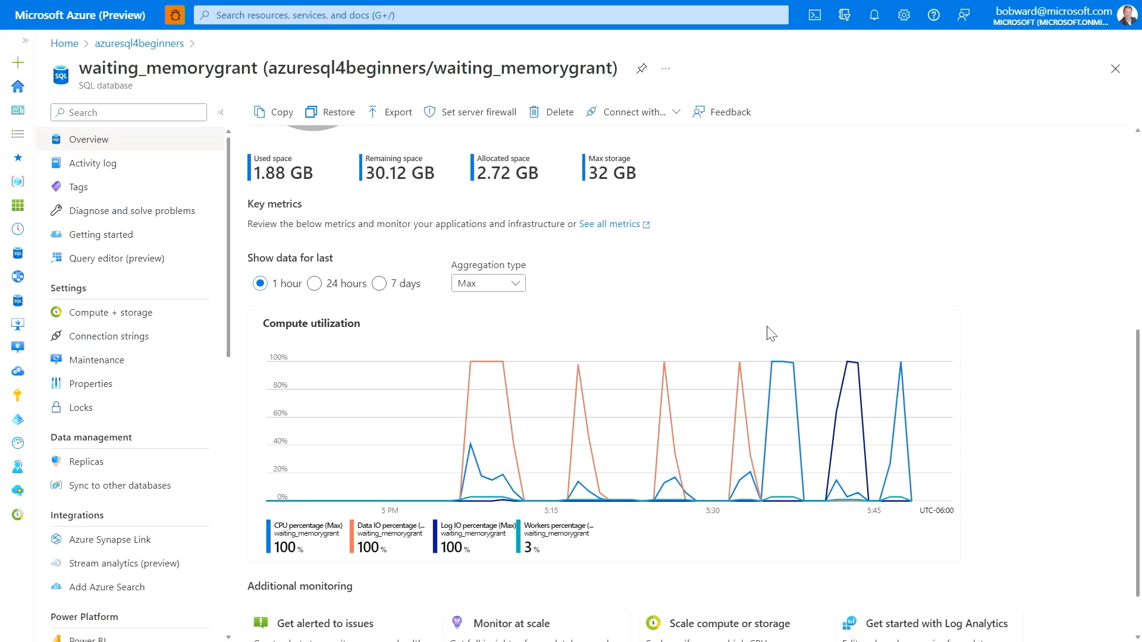
pyautogui.moveTo(761, 332)
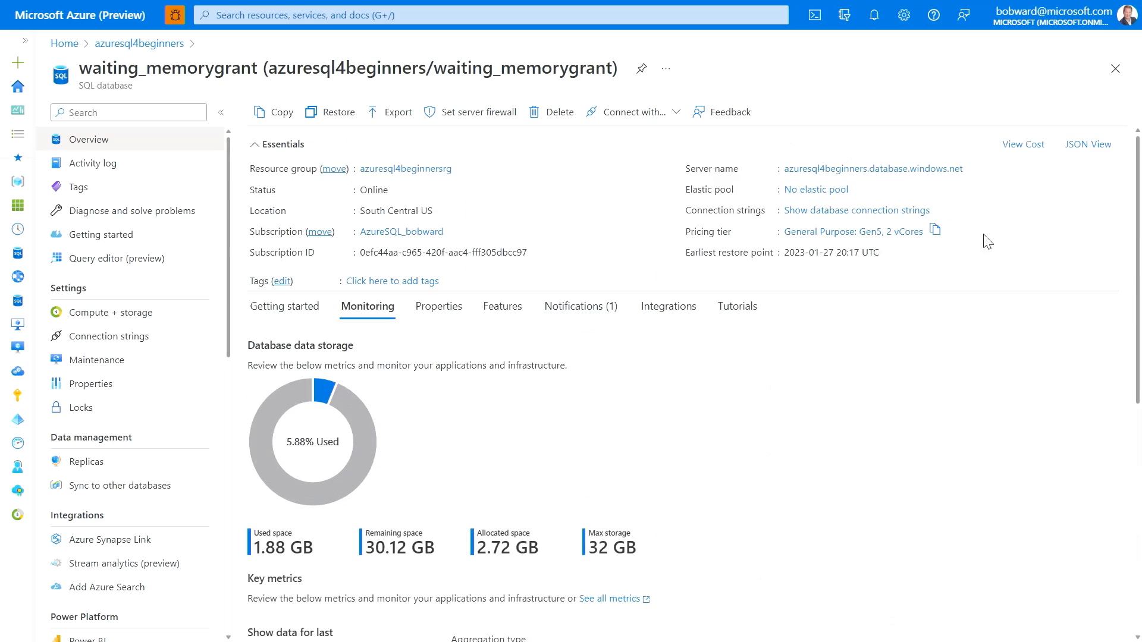
pyautogui.moveTo(686, 230)
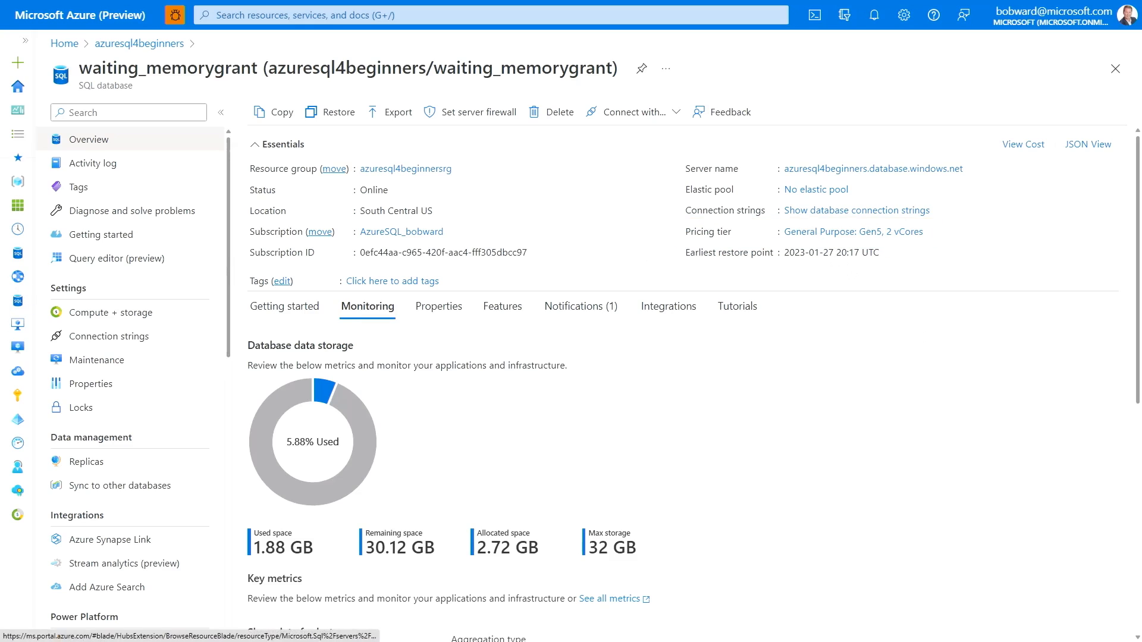
# Inspect the Index Seek on idx_customers_customer_date in the plan, then switch to customer_ddl.sql
pyautogui.click(335, 631)
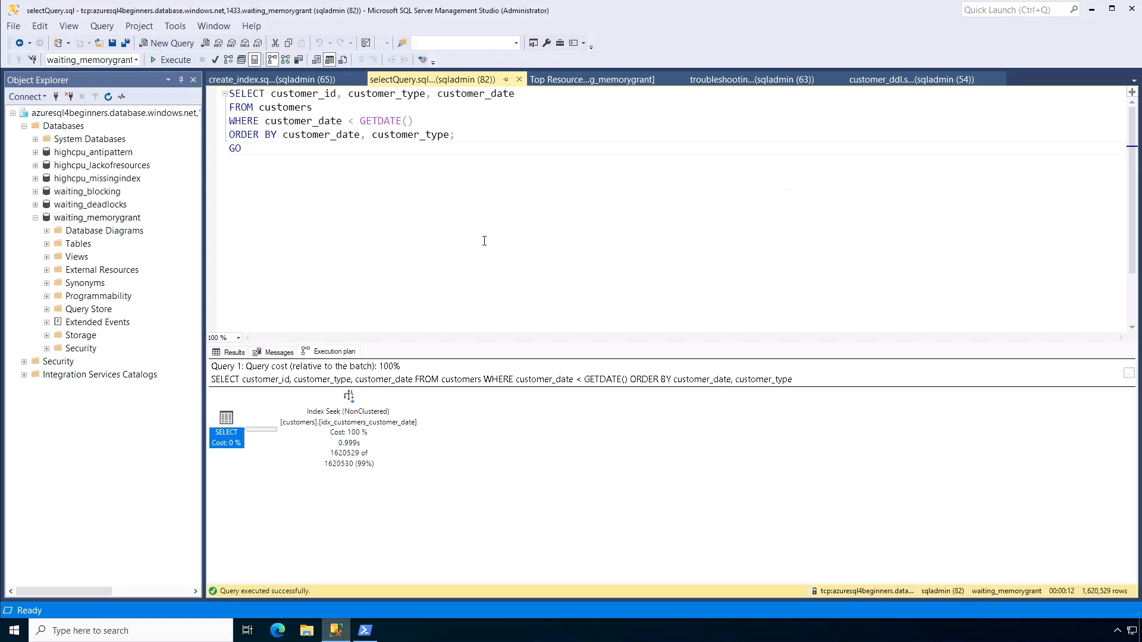
pyautogui.click(243, 149)
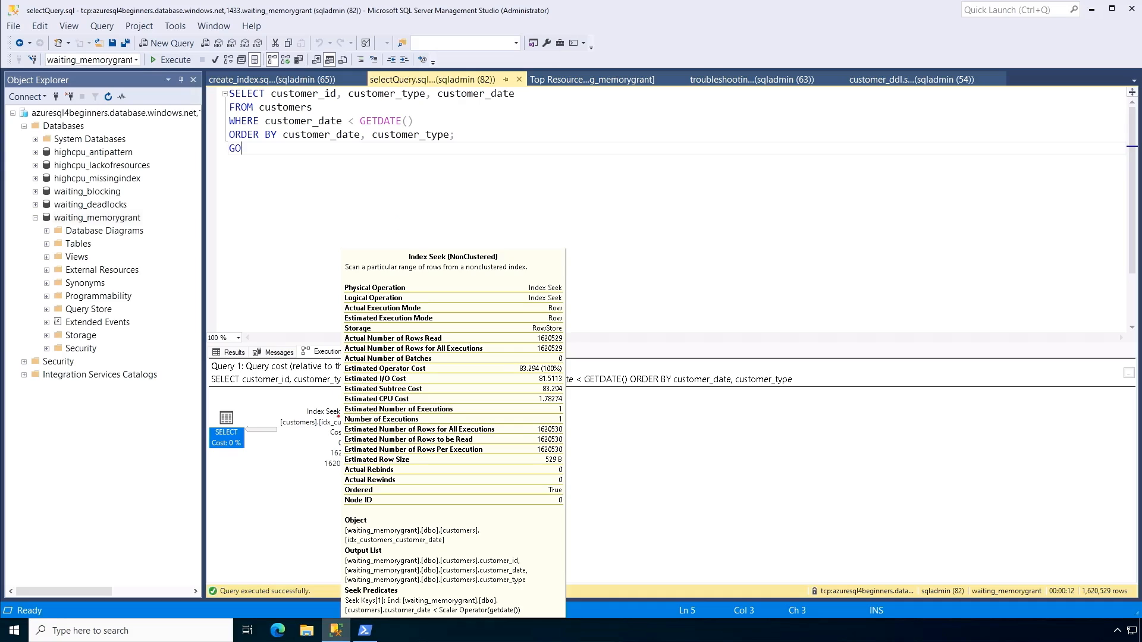
pyautogui.moveTo(407, 343)
pyautogui.write('2')
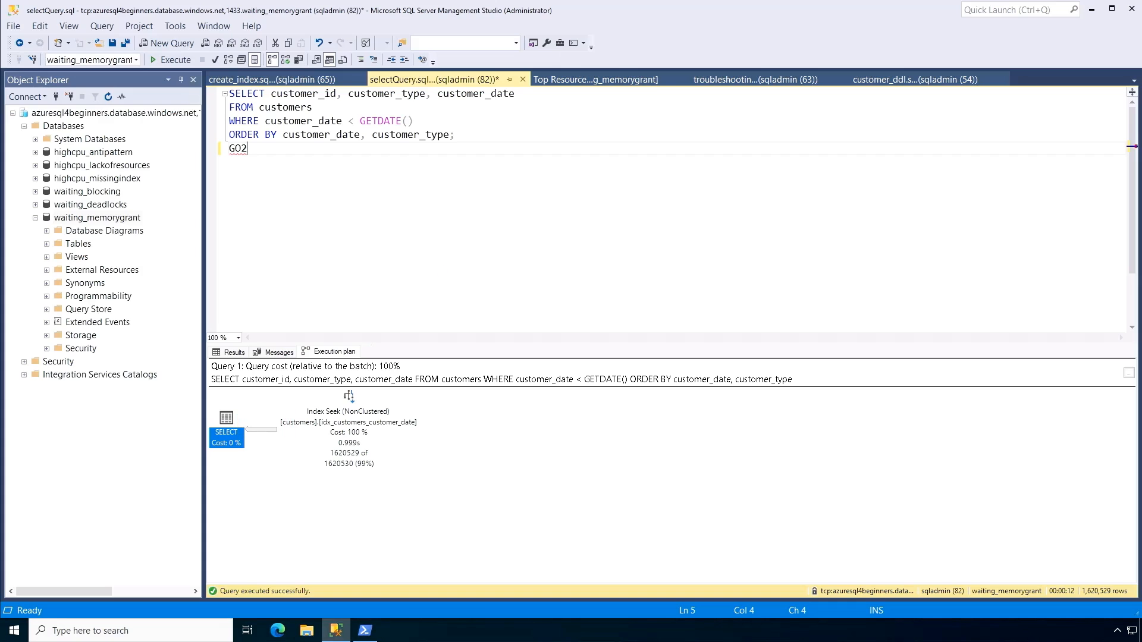
pyautogui.moveTo(914, 78)
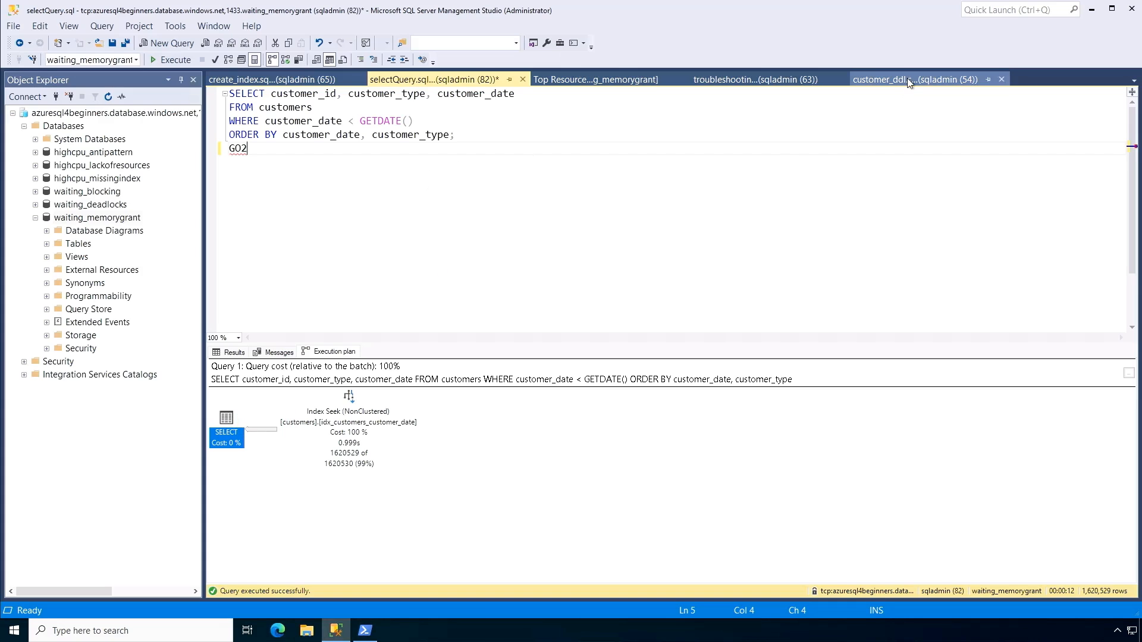
pyautogui.click(916, 78)
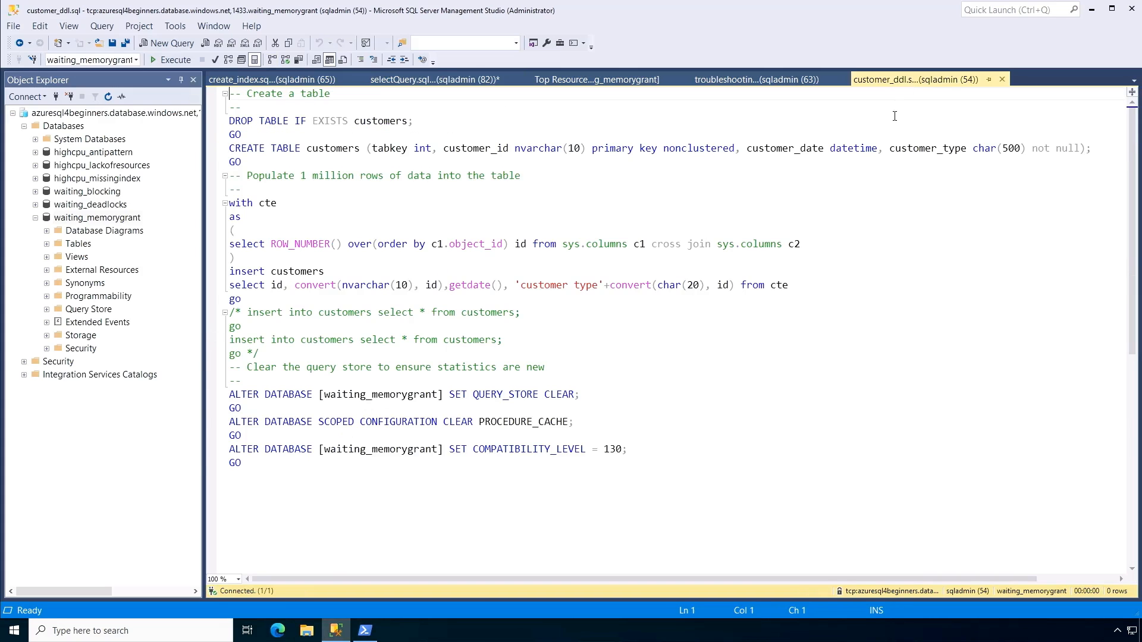
pyautogui.moveTo(887, 133)
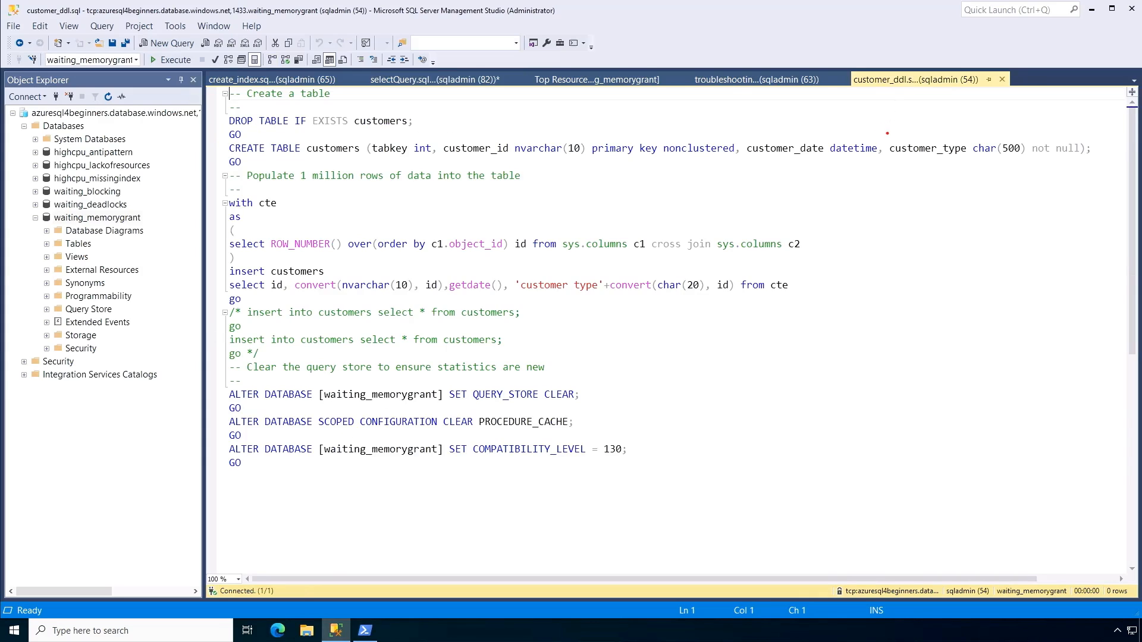